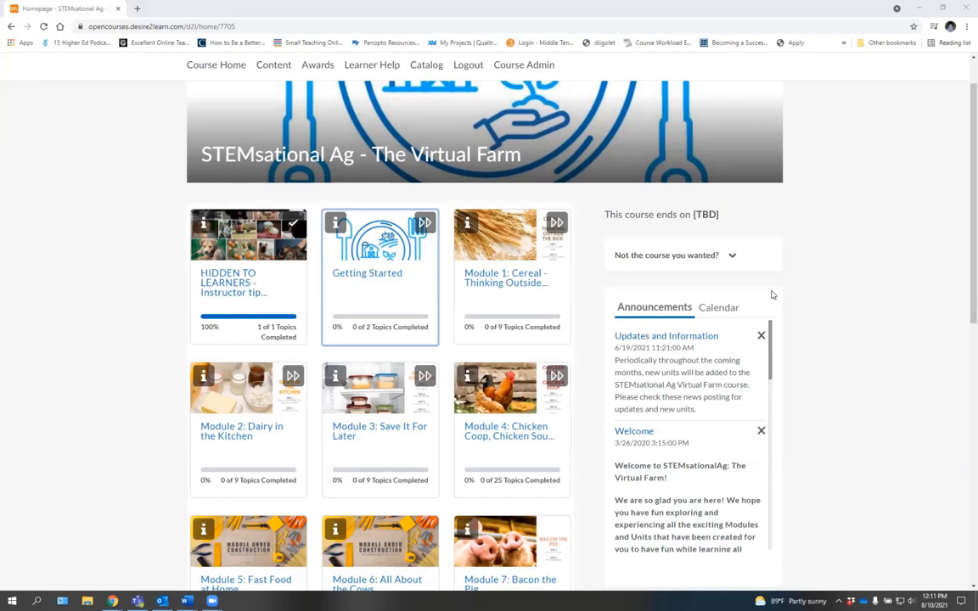
{"action": "mouse_move", "coordinate": [689, 404]}
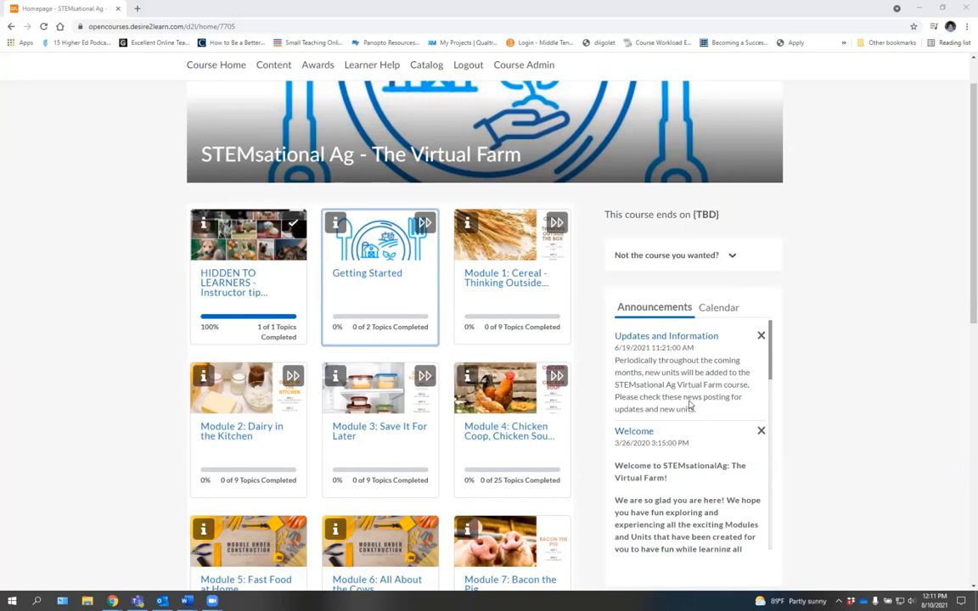
Scroll the welcome announcement to its 'Before you begin' parental consent and survey guidance.
{"action": "scroll", "scroll_direction": "down", "scroll_amount": 3}
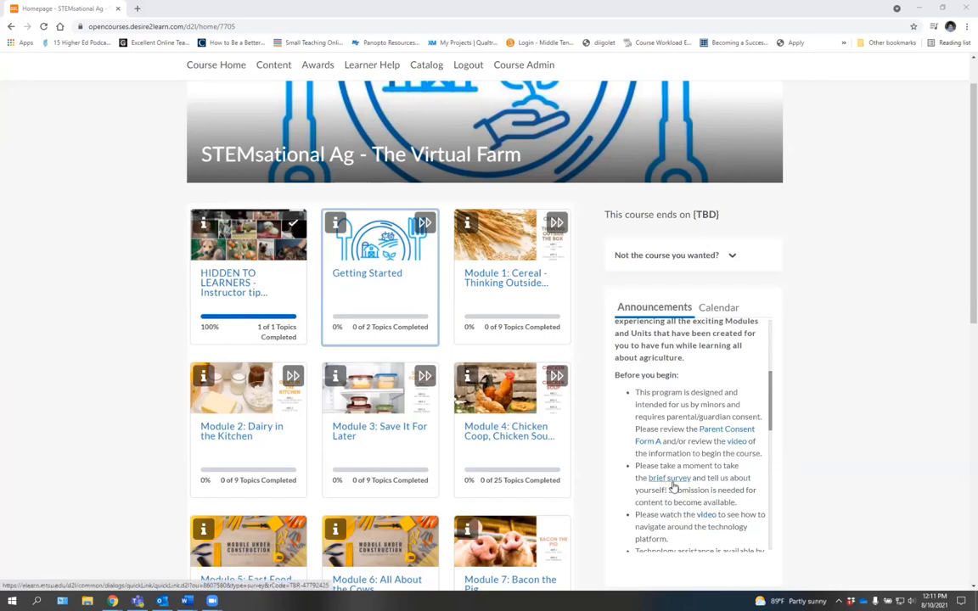
{"action": "mouse_move", "coordinate": [699, 455]}
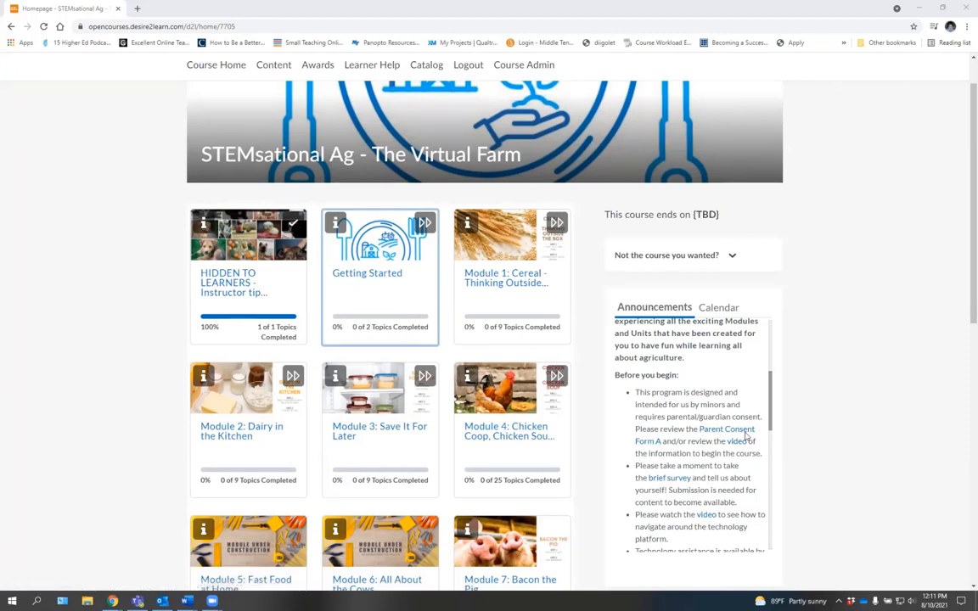
{"action": "mouse_move", "coordinate": [795, 438]}
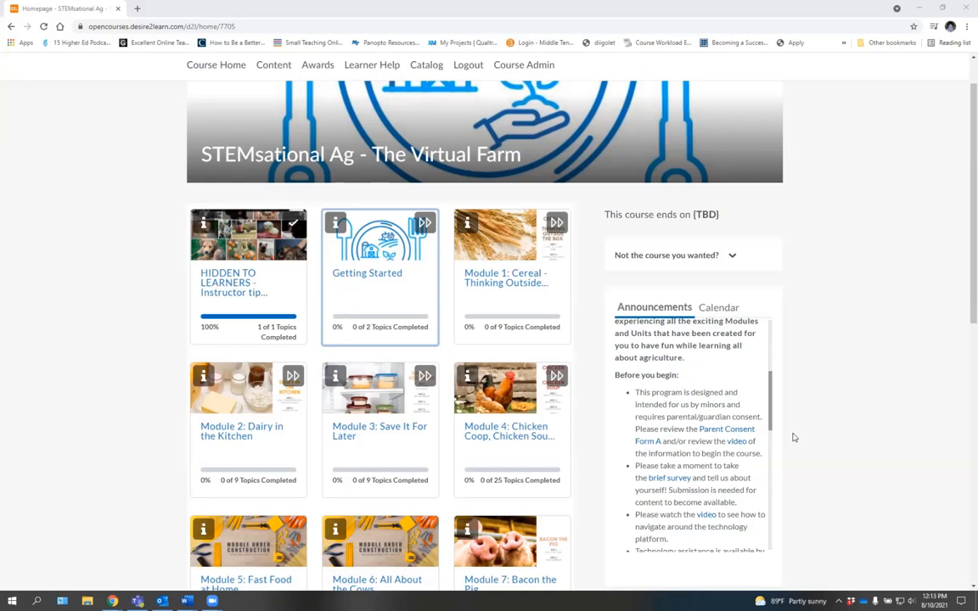
{"action": "mouse_move", "coordinate": [513, 303]}
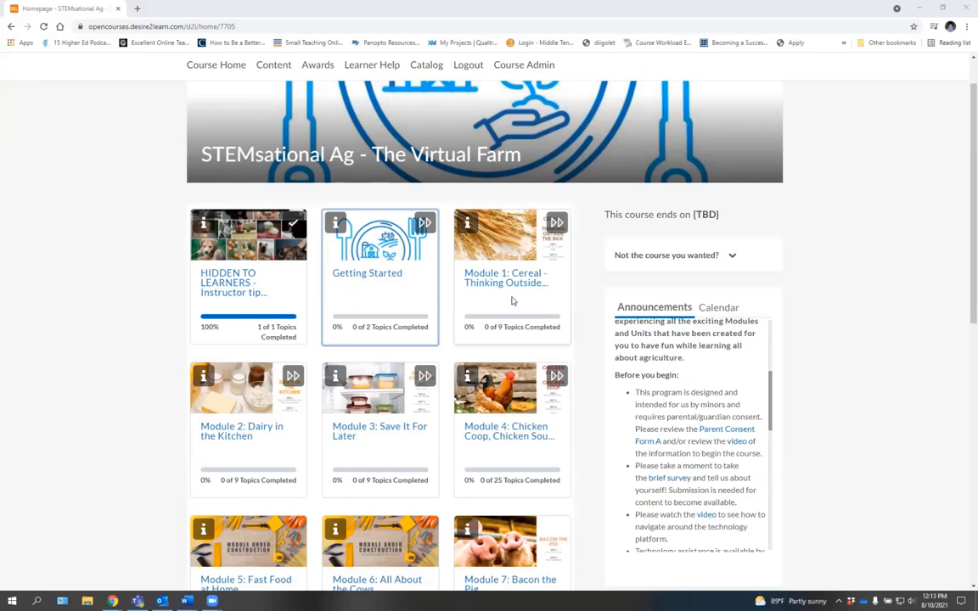
{"action": "mouse_move", "coordinate": [505, 281]}
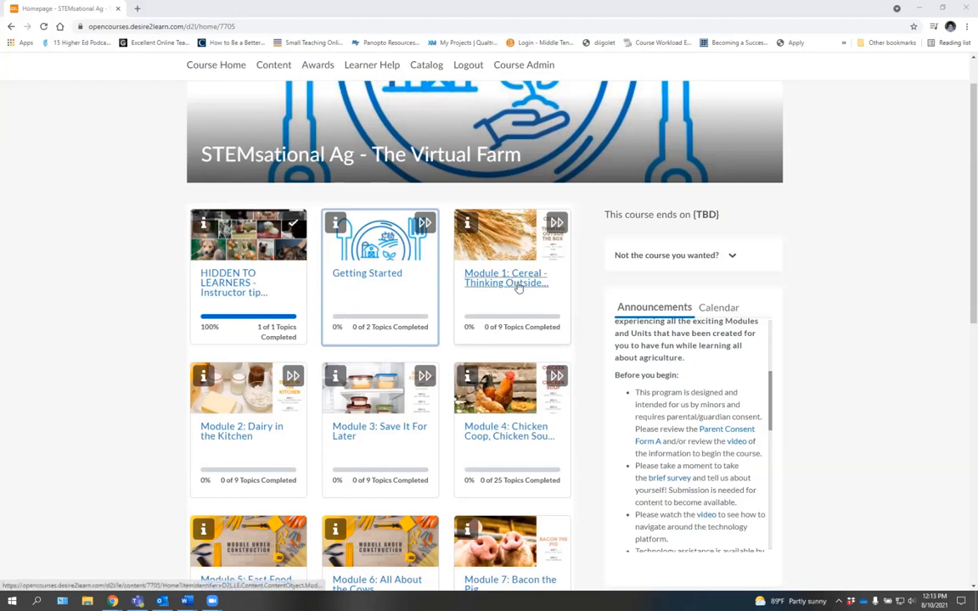
{"action": "mouse_move", "coordinate": [510, 289]}
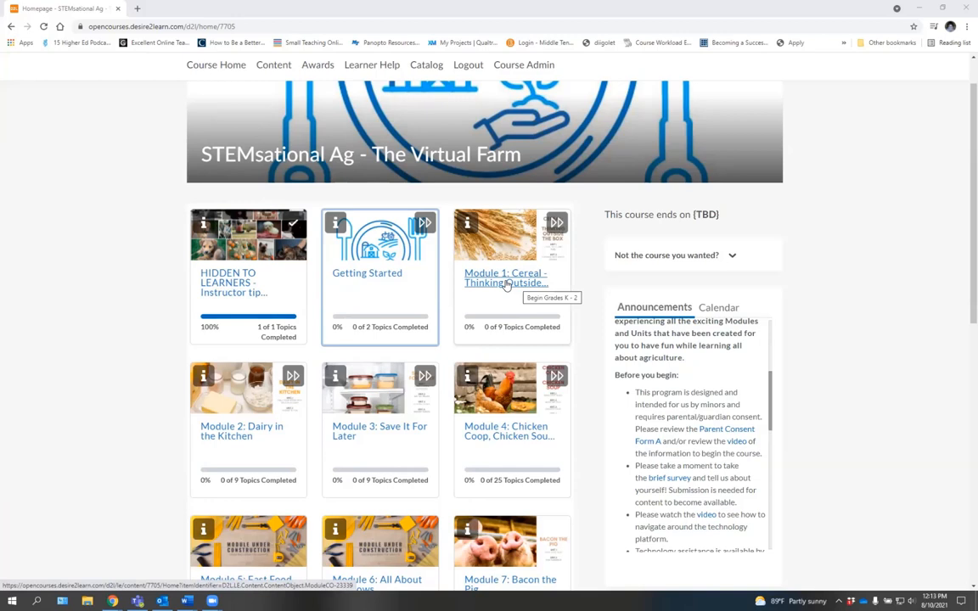
Open Module 1: Cereal - Thinking Outside the Box to its Grades K - 2 lesson page.
{"action": "left_click", "coordinate": [505, 278]}
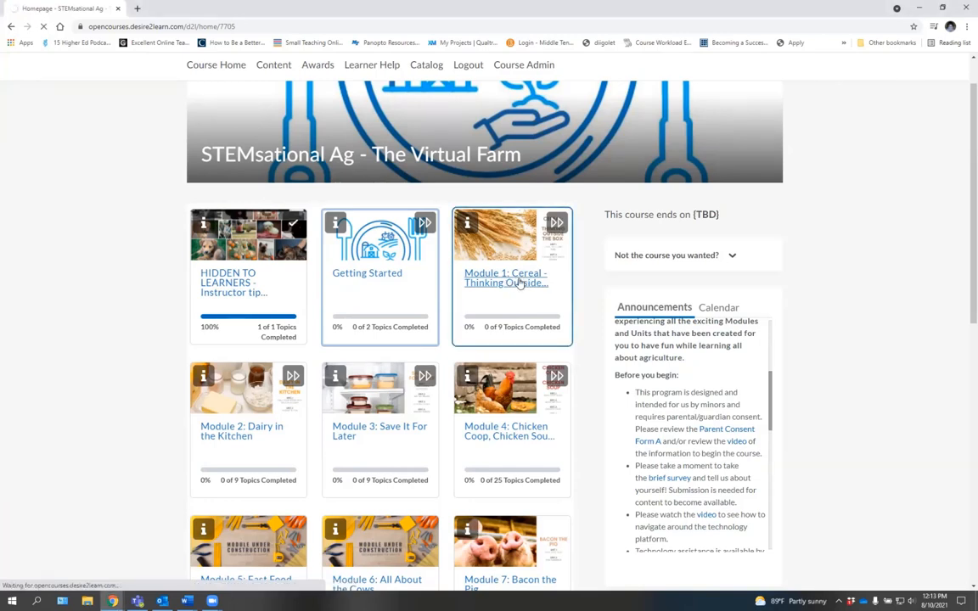
{"action": "left_click", "coordinate": [506, 279]}
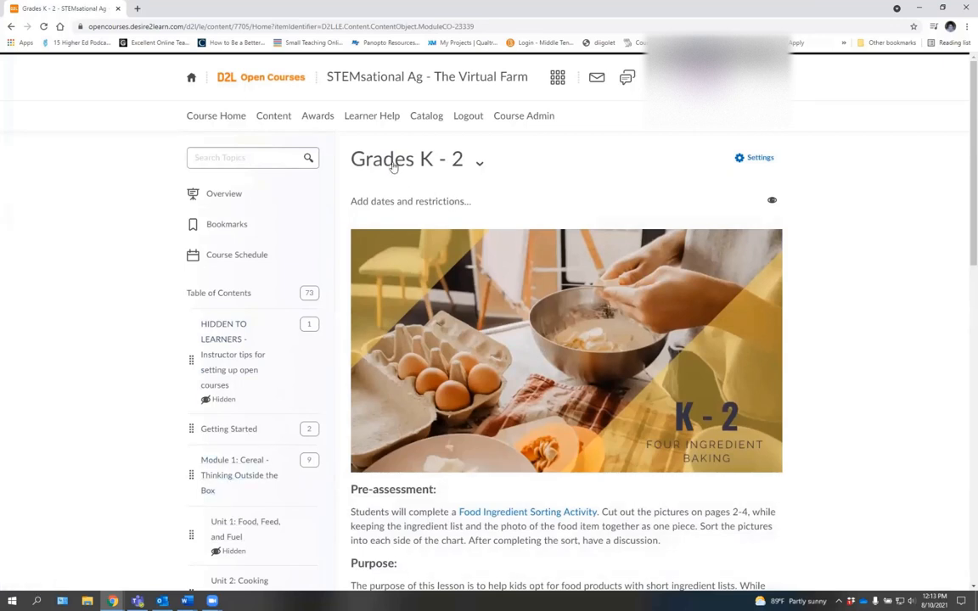
{"action": "mouse_move", "coordinate": [419, 155]}
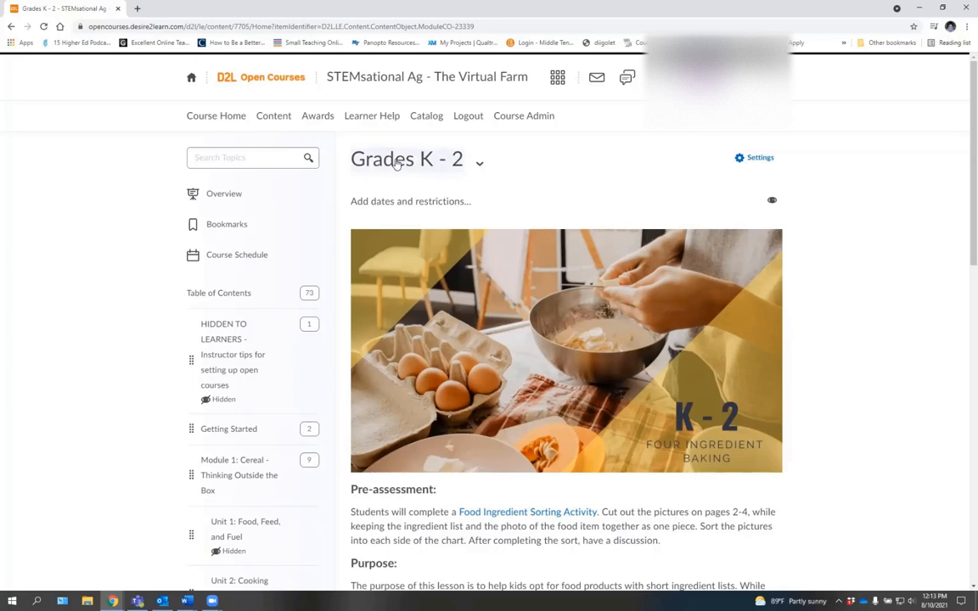
{"action": "mouse_move", "coordinate": [714, 485]}
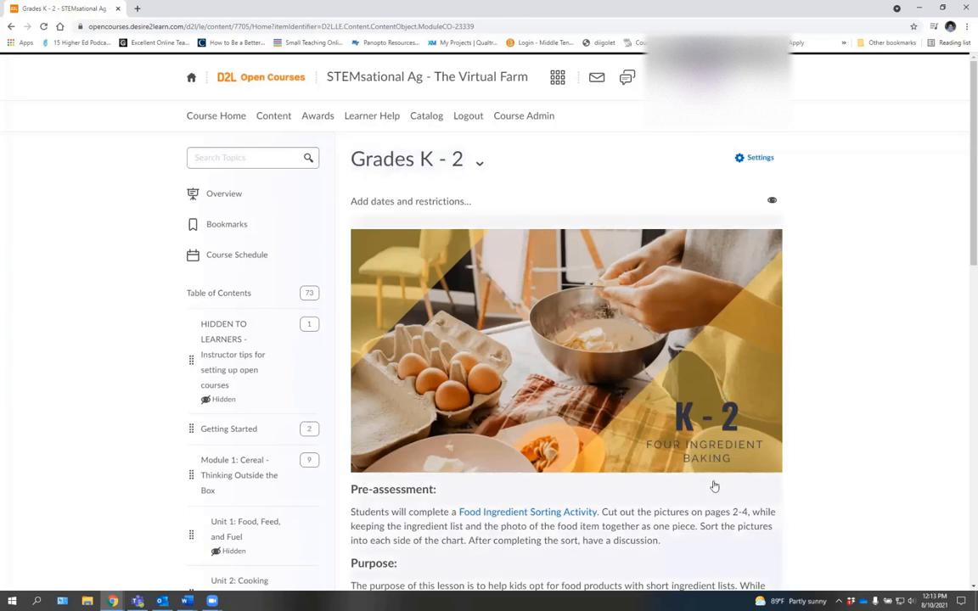
{"action": "mouse_move", "coordinate": [668, 414]}
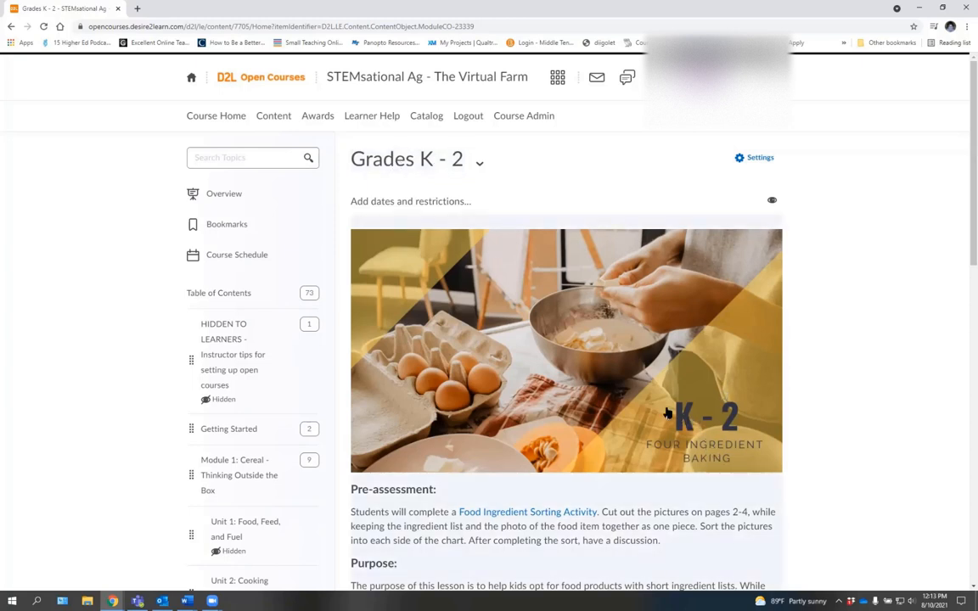
{"action": "mouse_move", "coordinate": [733, 421]}
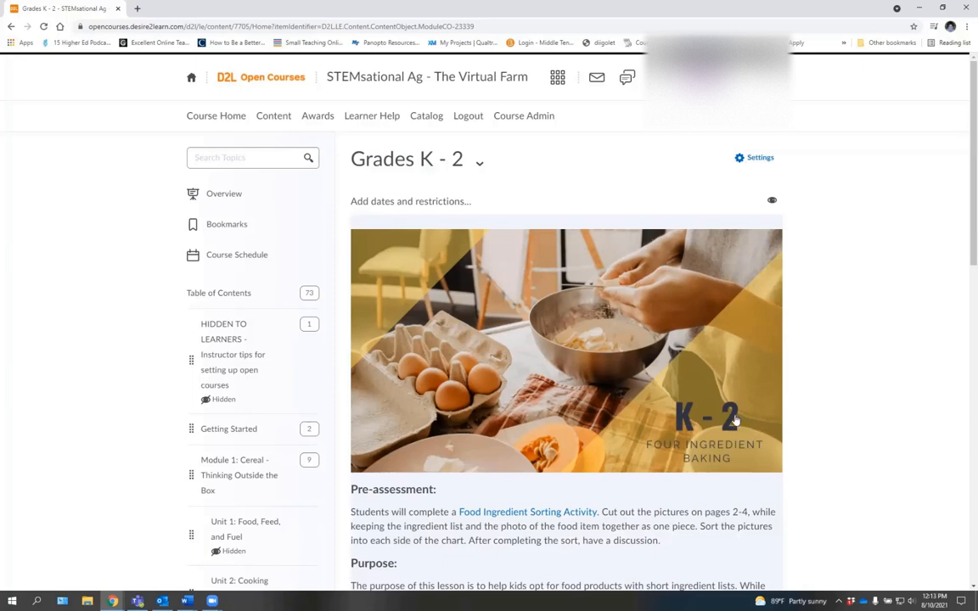
{"action": "mouse_move", "coordinate": [418, 158]}
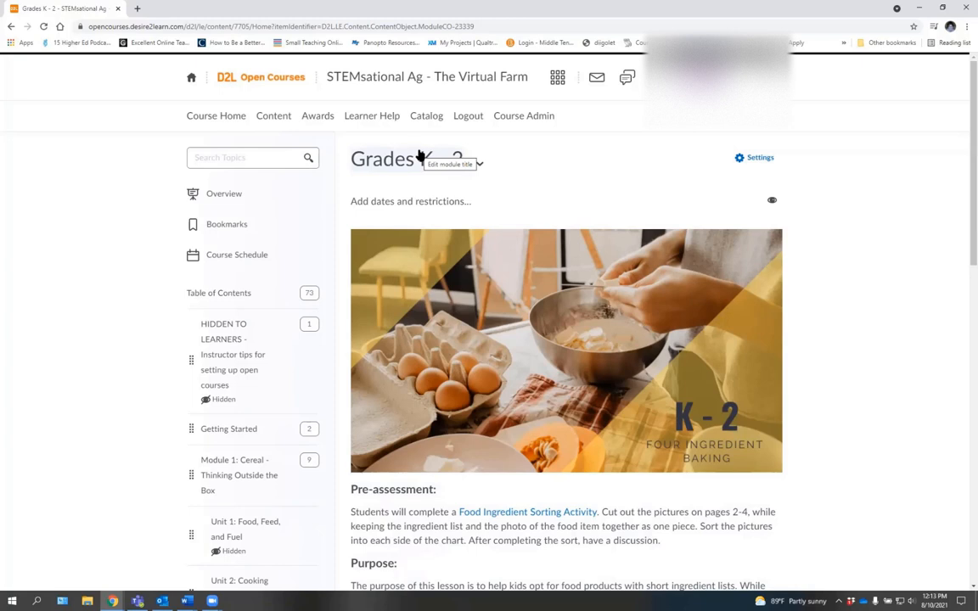
{"action": "mouse_move", "coordinate": [455, 205]}
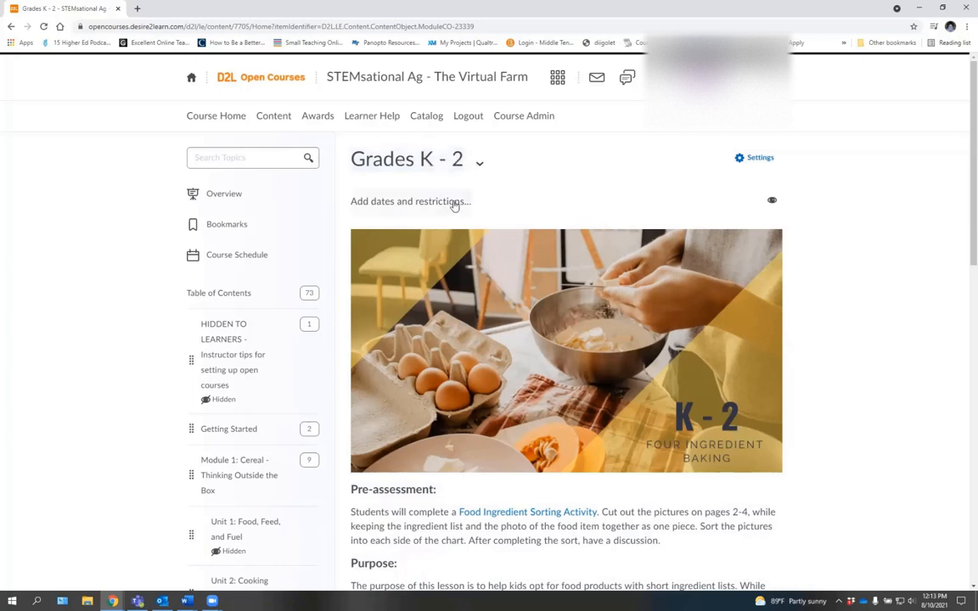
{"action": "mouse_move", "coordinate": [654, 197]}
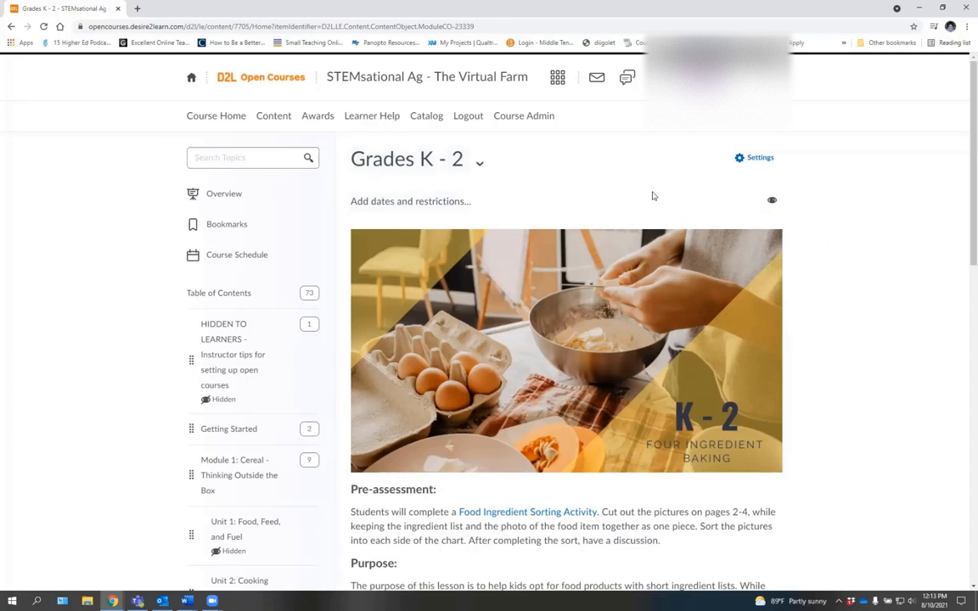
{"action": "mouse_move", "coordinate": [416, 159]}
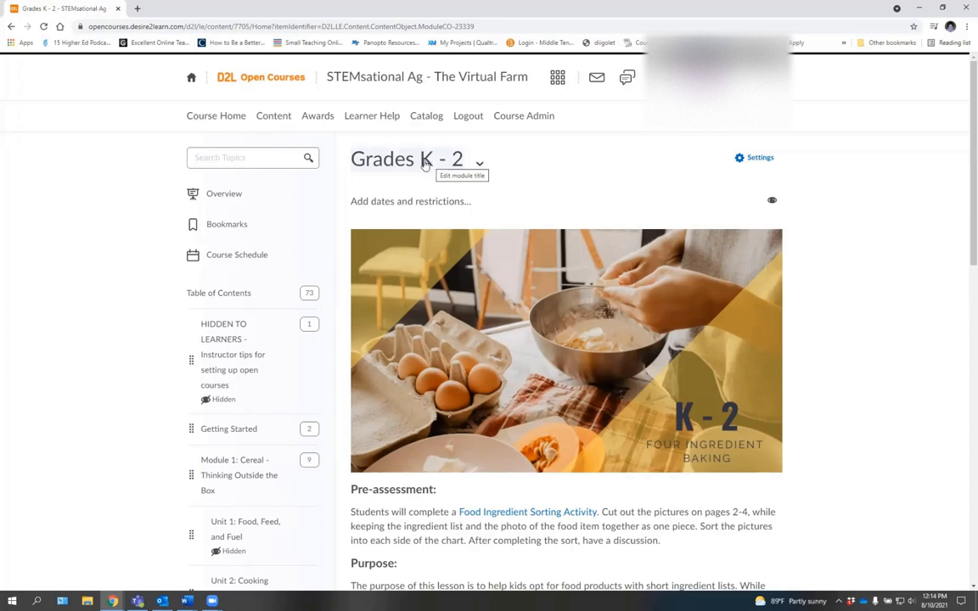
{"action": "mouse_move", "coordinate": [893, 322]}
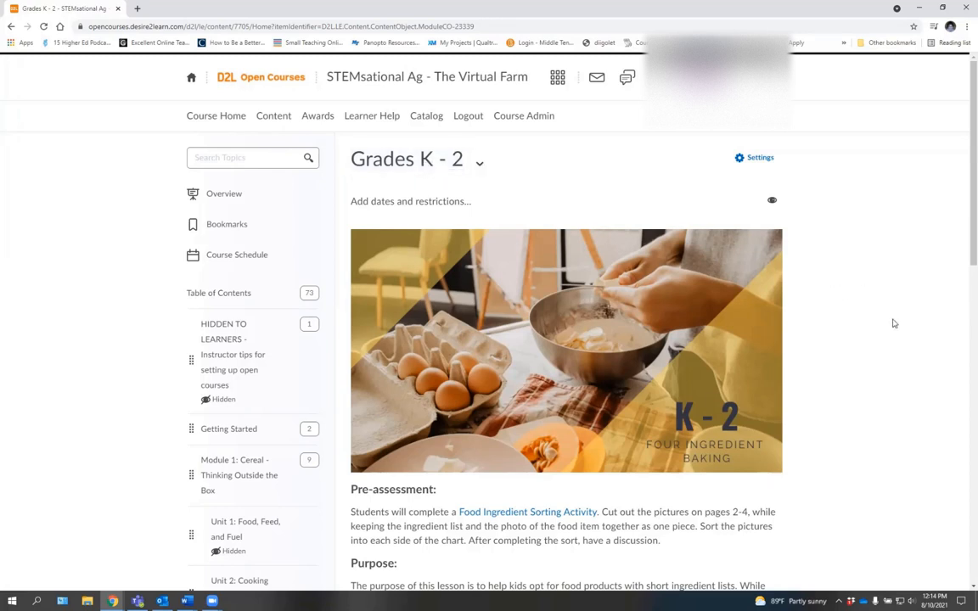
{"action": "mouse_move", "coordinate": [880, 309]}
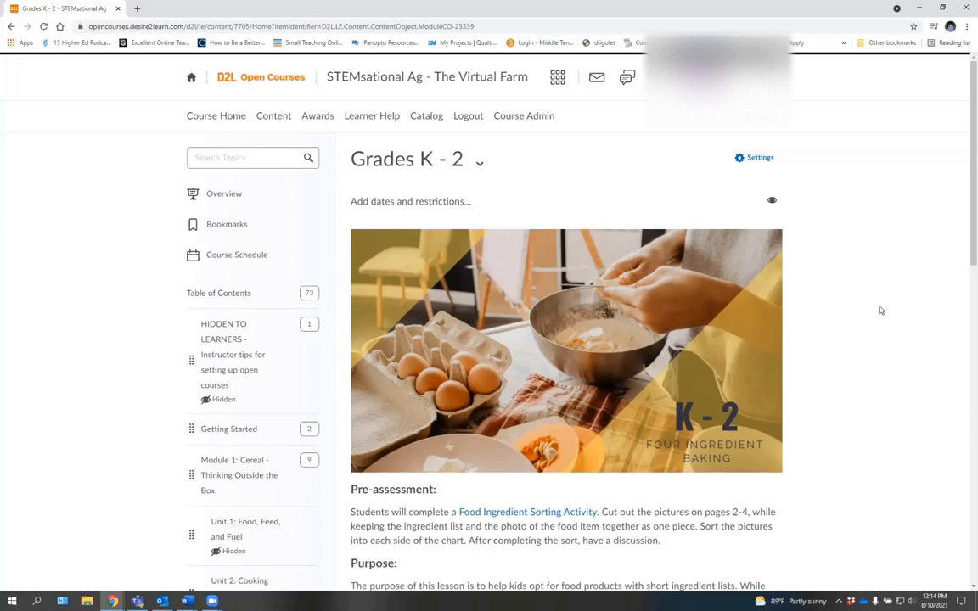
{"action": "mouse_move", "coordinate": [879, 312]}
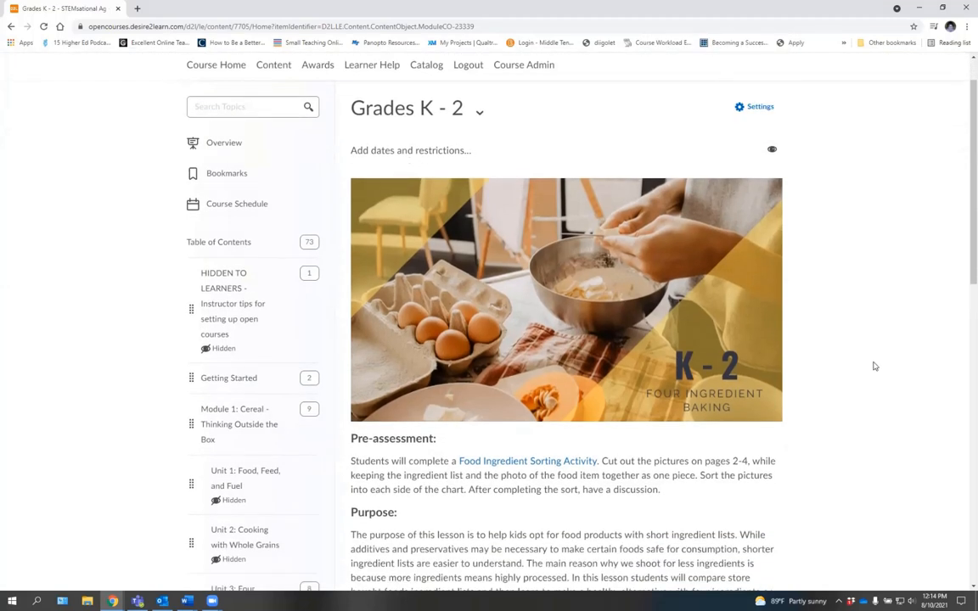
Scroll the Grades K - 2 lesson and open the K-2 Four Ingredient Baking Checklist.
{"action": "scroll", "scroll_direction": "down", "scroll_amount": 3}
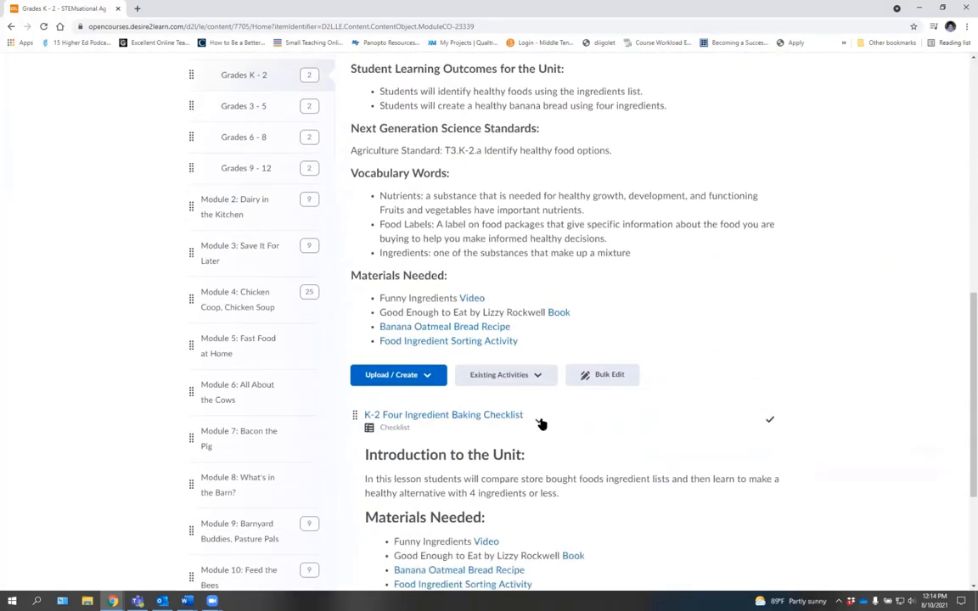
{"action": "mouse_move", "coordinate": [443, 416]}
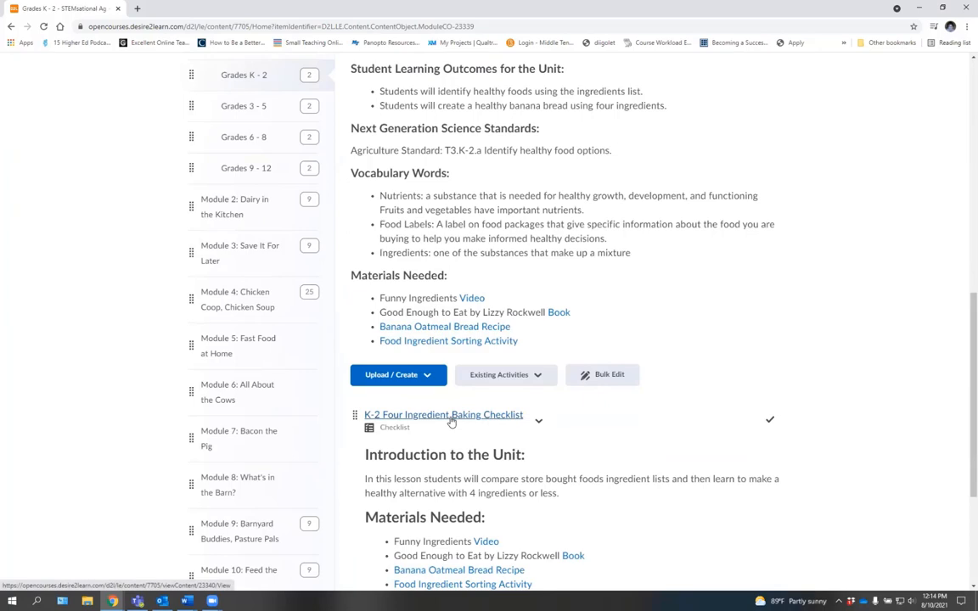
{"action": "left_click", "coordinate": [443, 414]}
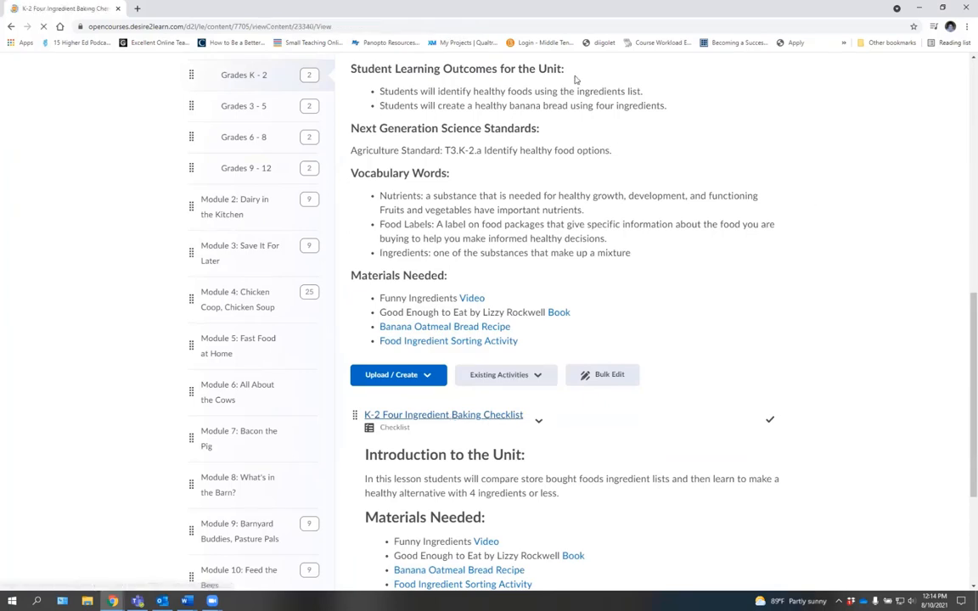
Review Task 1's Funny Ingredients video and Task 2's Good Enough to Eat read-aloud in the checklist.
{"action": "left_click", "coordinate": [443, 414]}
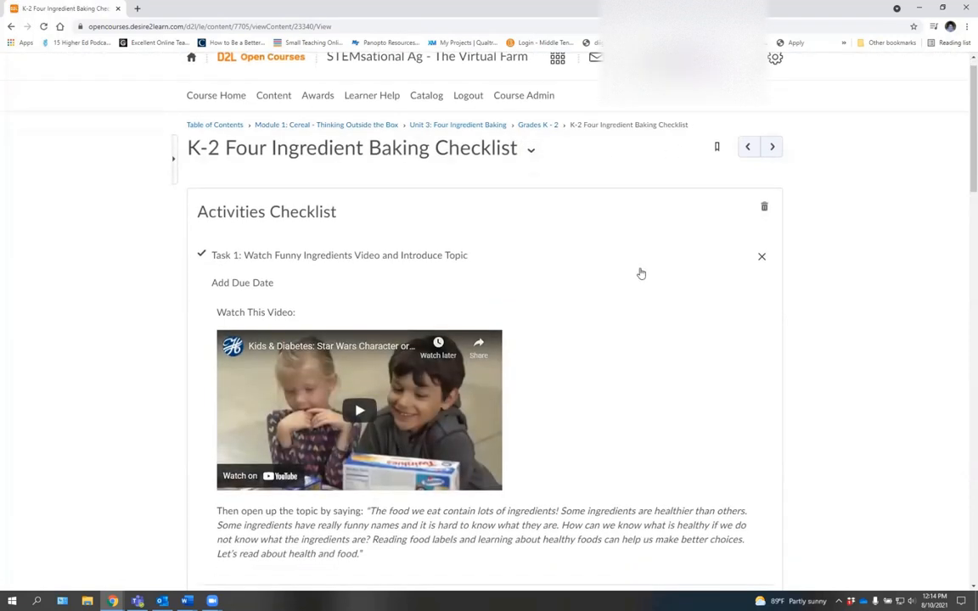
{"action": "scroll", "scroll_direction": "down", "scroll_amount": 3}
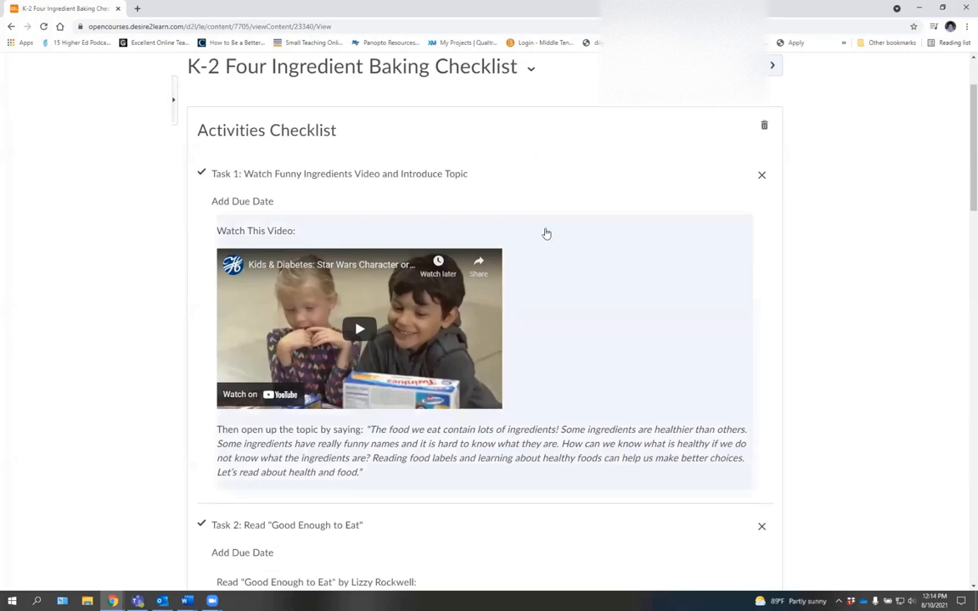
{"action": "mouse_move", "coordinate": [905, 227]}
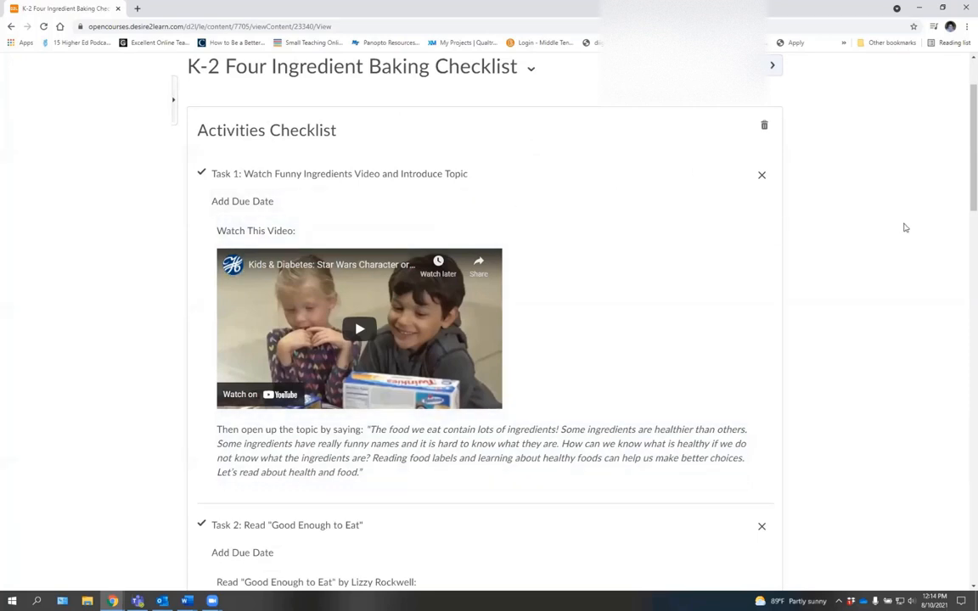
{"action": "mouse_move", "coordinate": [900, 234]}
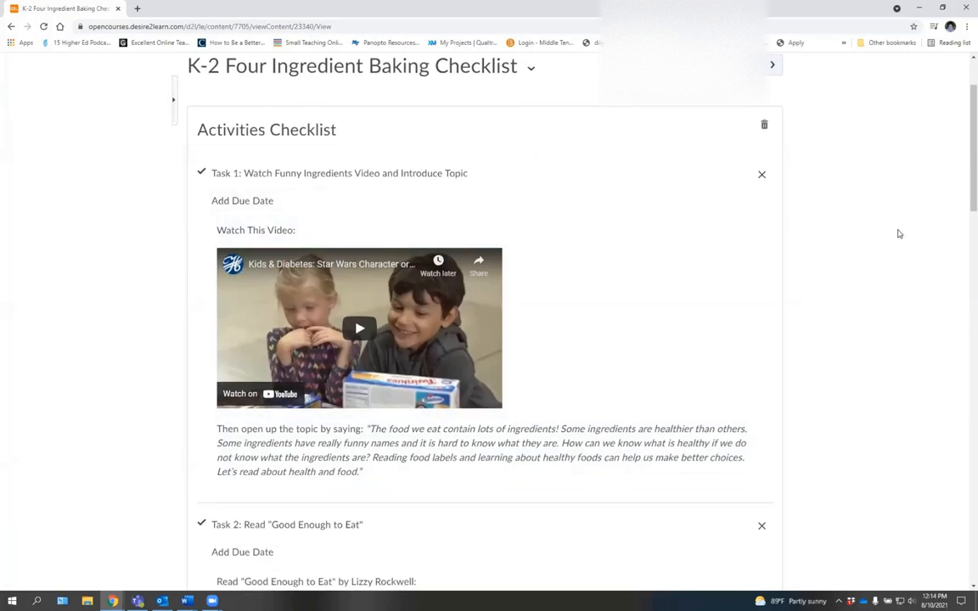
{"action": "scroll", "scroll_direction": "down", "scroll_amount": 3}
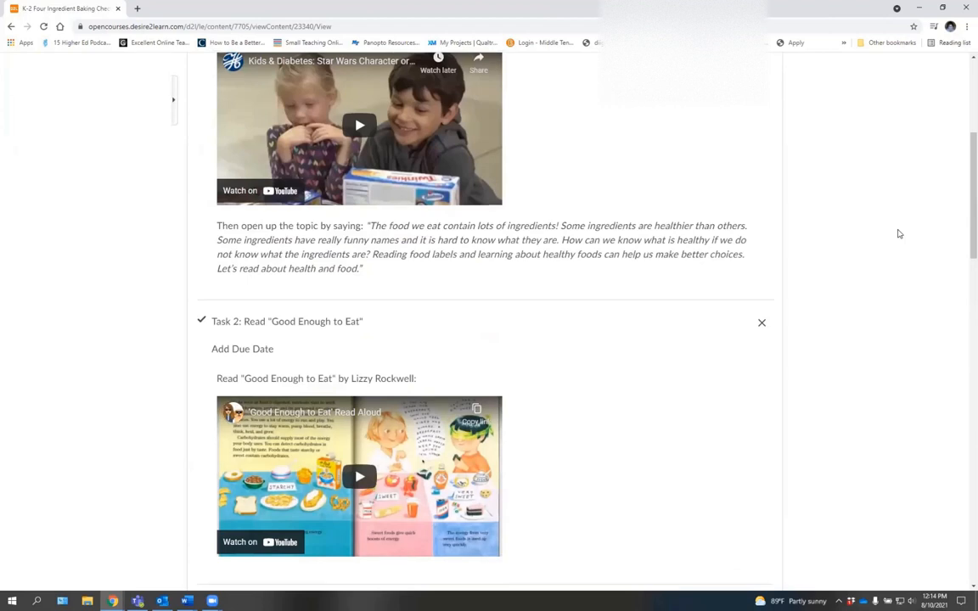
{"action": "scroll", "scroll_direction": "down", "scroll_amount": 3}
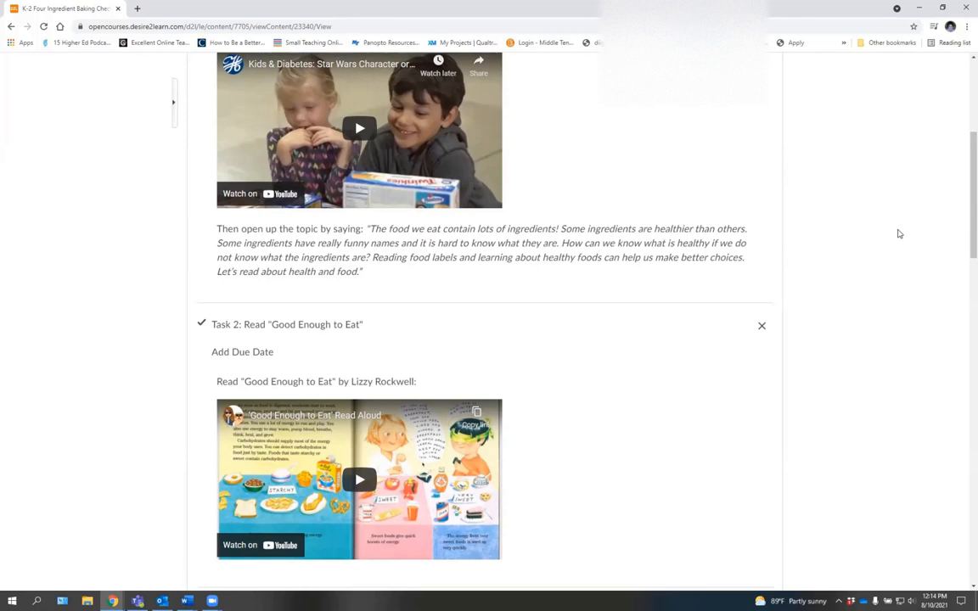
{"action": "scroll", "scroll_direction": "up", "scroll_amount": 3}
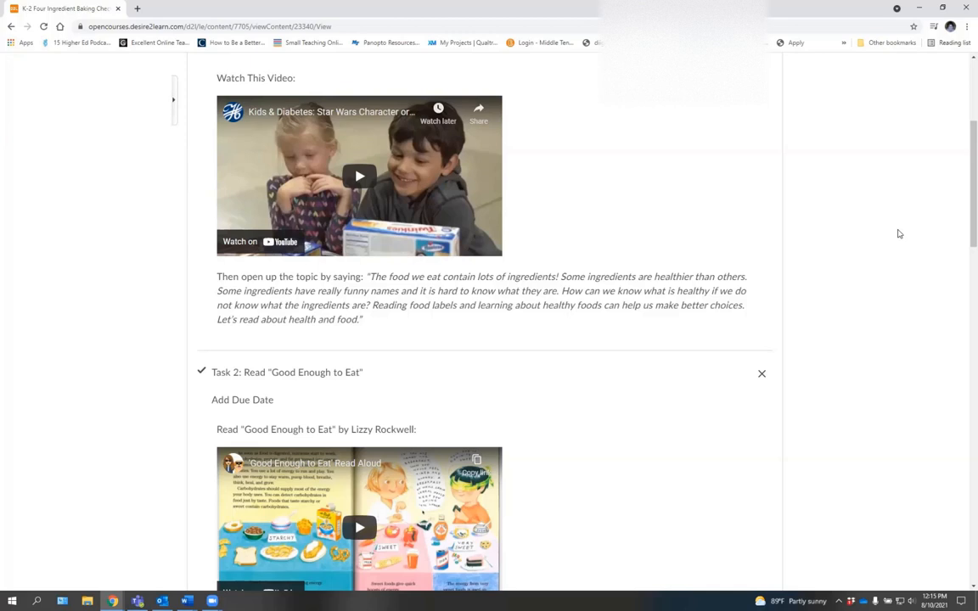
{"action": "mouse_move", "coordinate": [533, 248]}
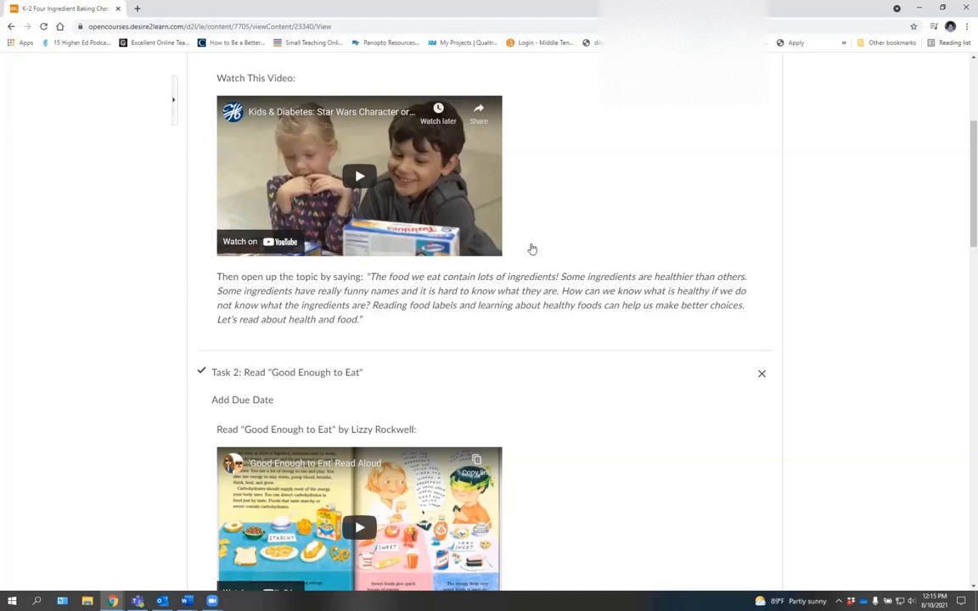
Scroll back up the checklist page toward the course navbar to reach Content.
{"action": "scroll", "scroll_direction": "up", "scroll_amount": 3}
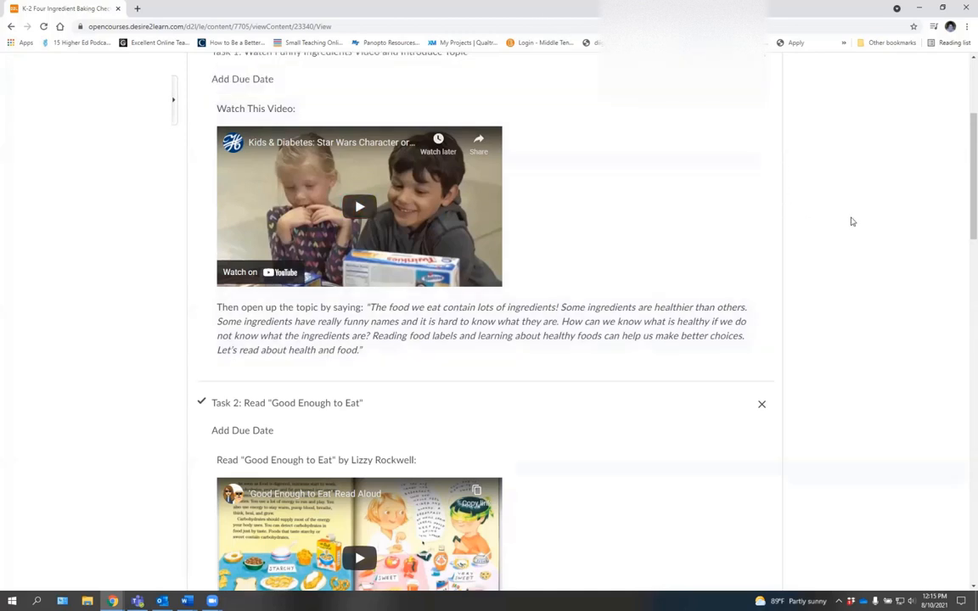
{"action": "scroll", "scroll_direction": "up", "scroll_amount": 3}
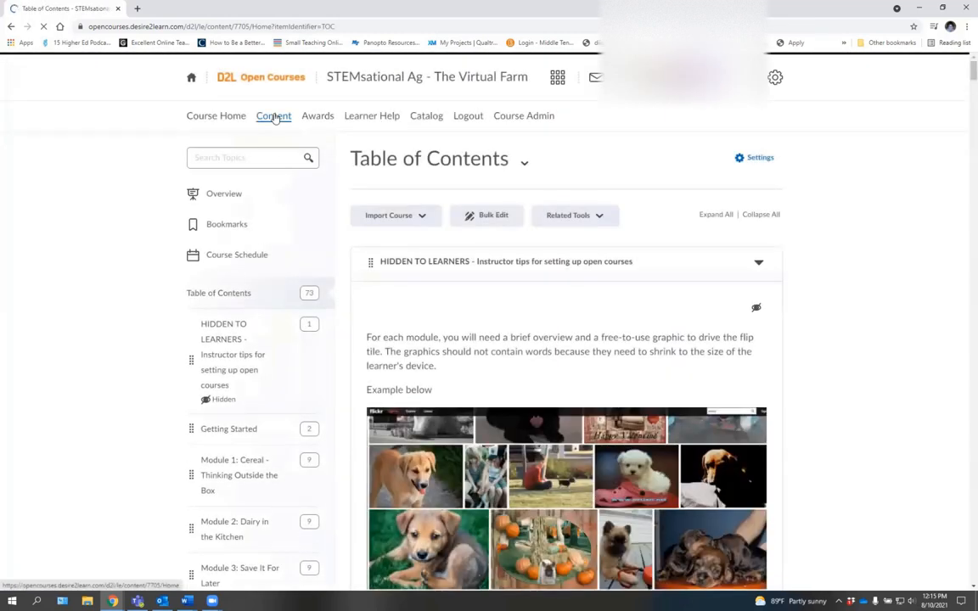
Open Getting Started and scroll to its Instructor, Family, & Participant Resources sub-module with two items.
{"action": "left_click", "coordinate": [228, 428]}
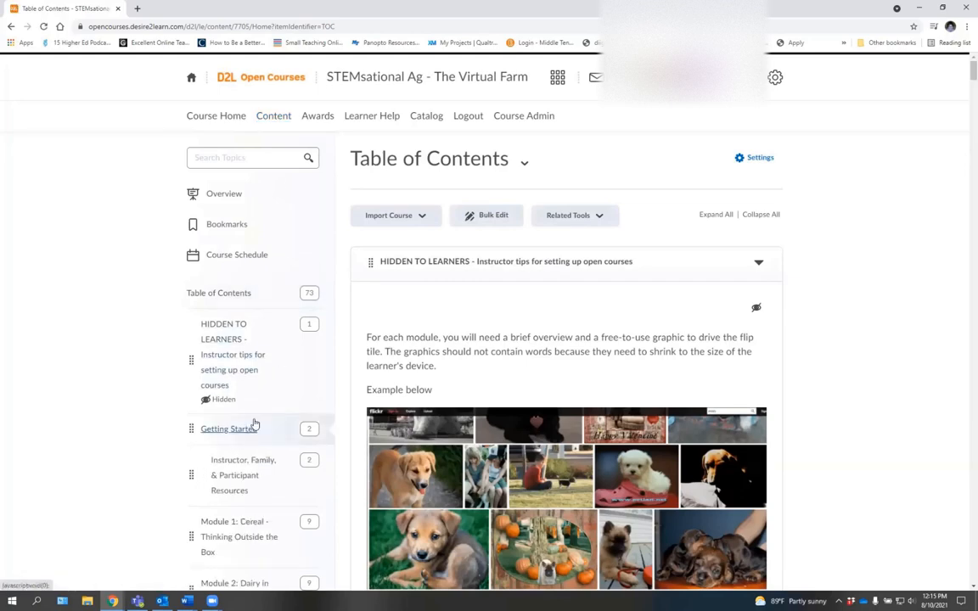
{"action": "left_click", "coordinate": [227, 428]}
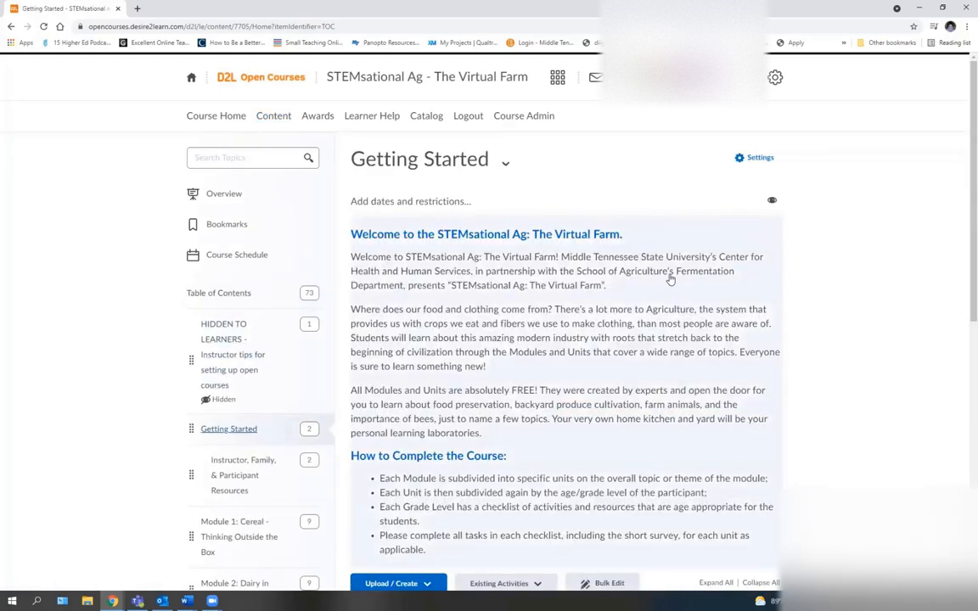
{"action": "scroll", "scroll_direction": "down", "scroll_amount": 3}
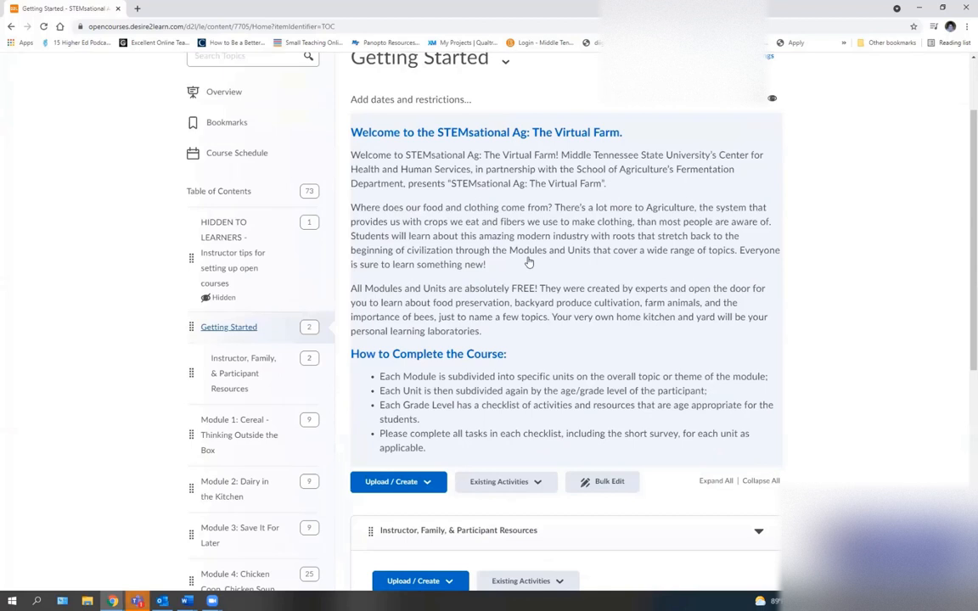
{"action": "scroll", "scroll_direction": "down", "scroll_amount": 3}
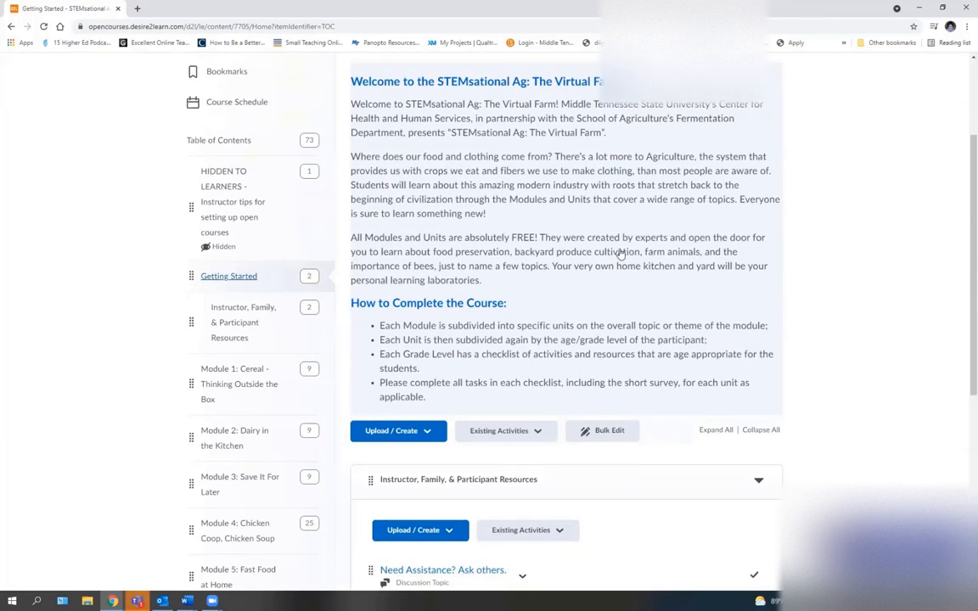
{"action": "mouse_move", "coordinate": [523, 180]}
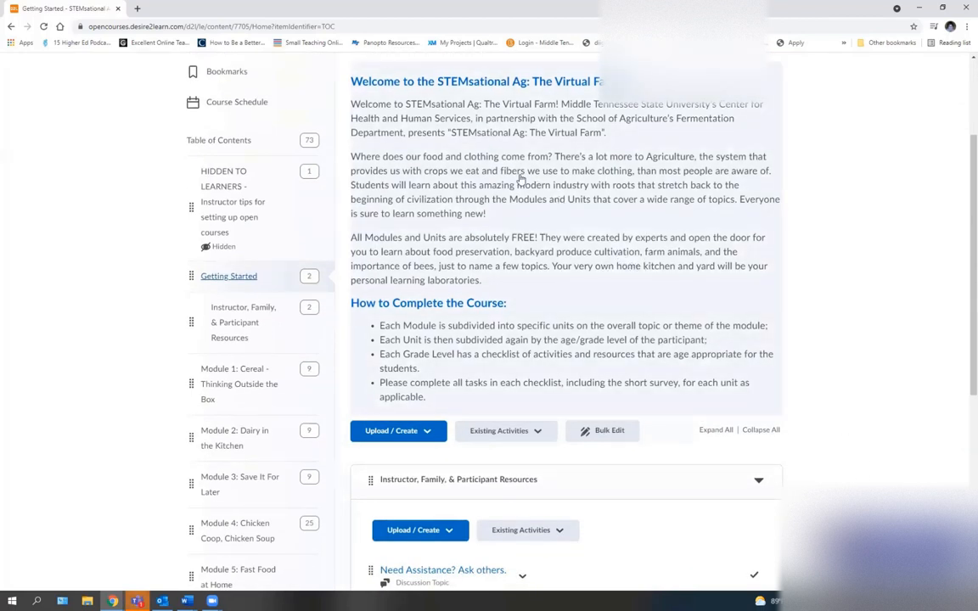
{"action": "scroll", "scroll_direction": "down", "scroll_amount": 3}
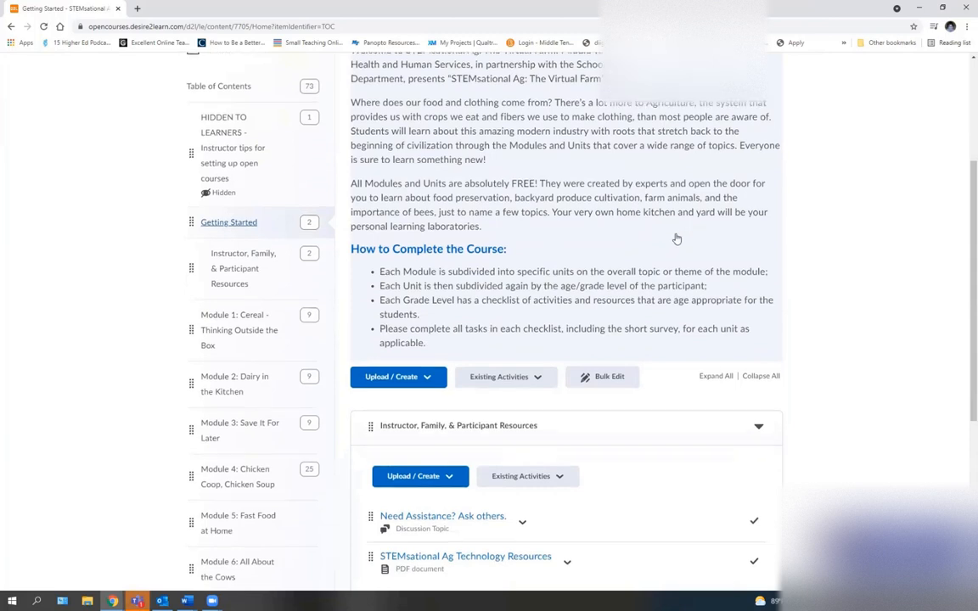
{"action": "scroll", "scroll_direction": "down", "scroll_amount": 3}
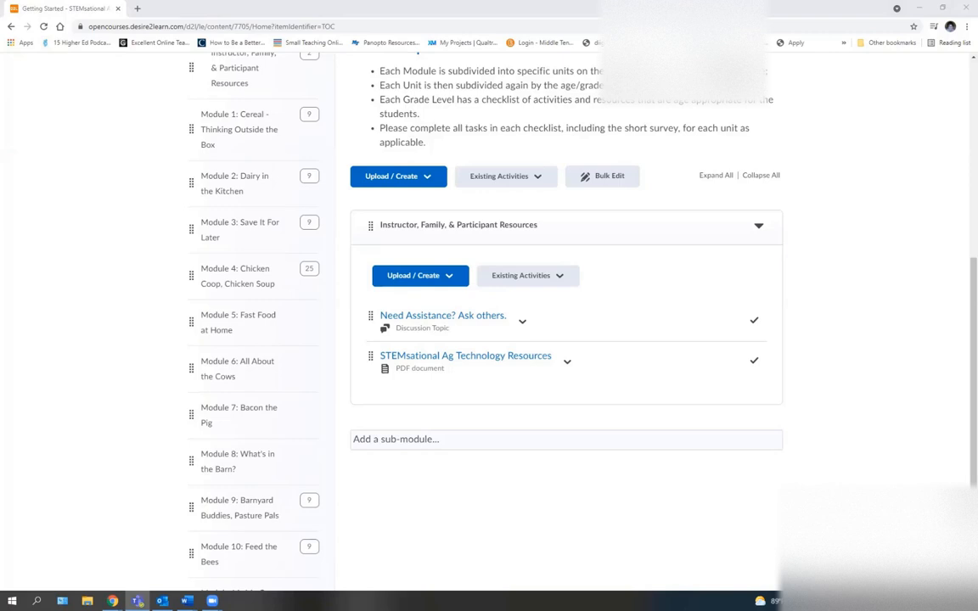
{"action": "mouse_move", "coordinate": [442, 314]}
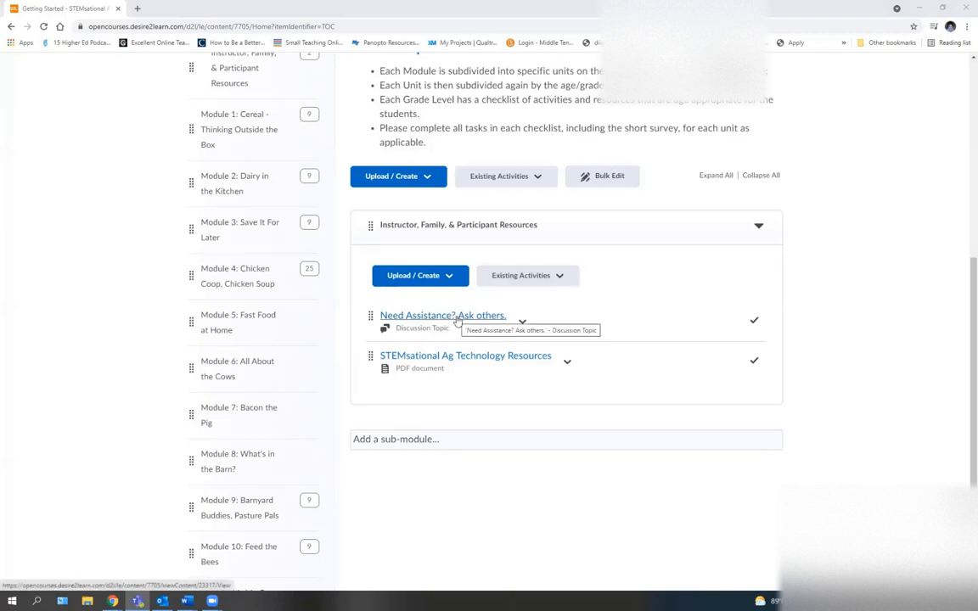
{"action": "mouse_move", "coordinate": [434, 326]}
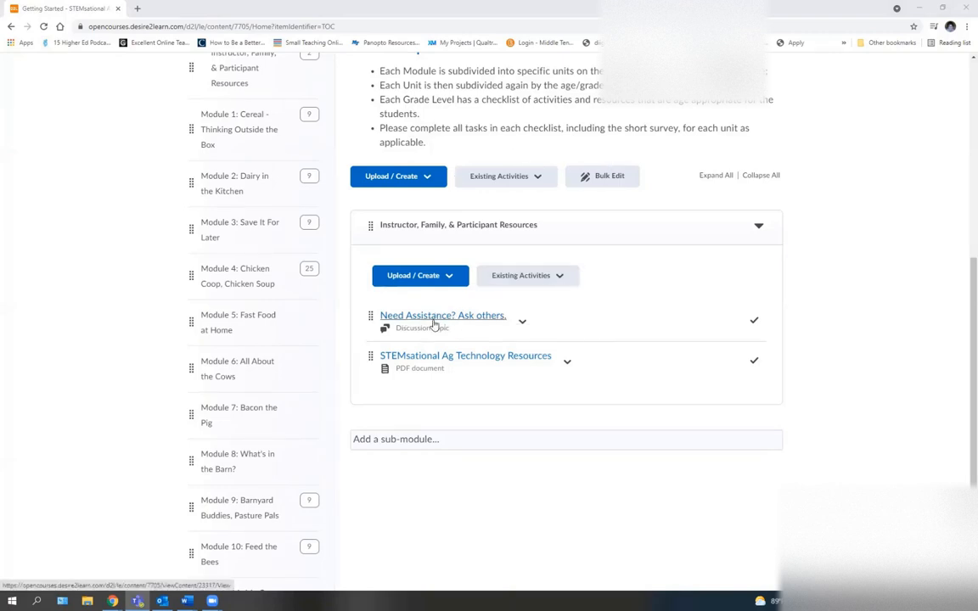
{"action": "mouse_move", "coordinate": [441, 314]}
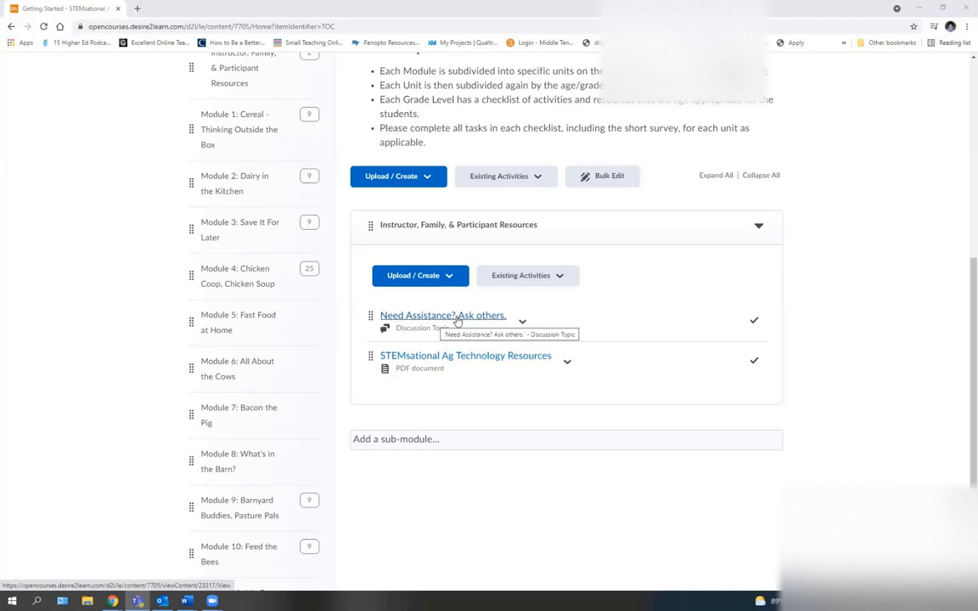
{"action": "mouse_move", "coordinate": [450, 321]}
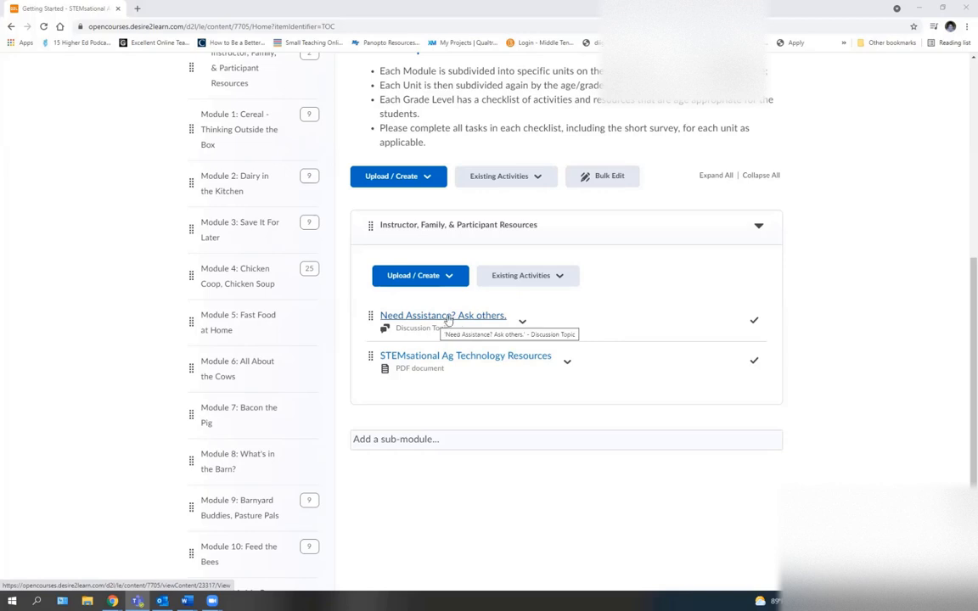
{"action": "mouse_move", "coordinate": [438, 365]}
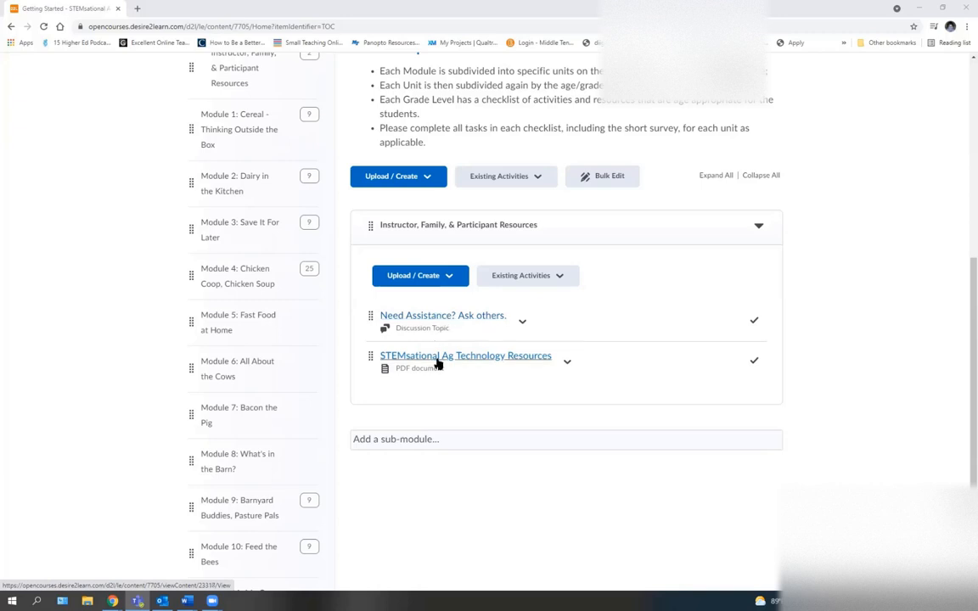
{"action": "mouse_move", "coordinate": [435, 355]}
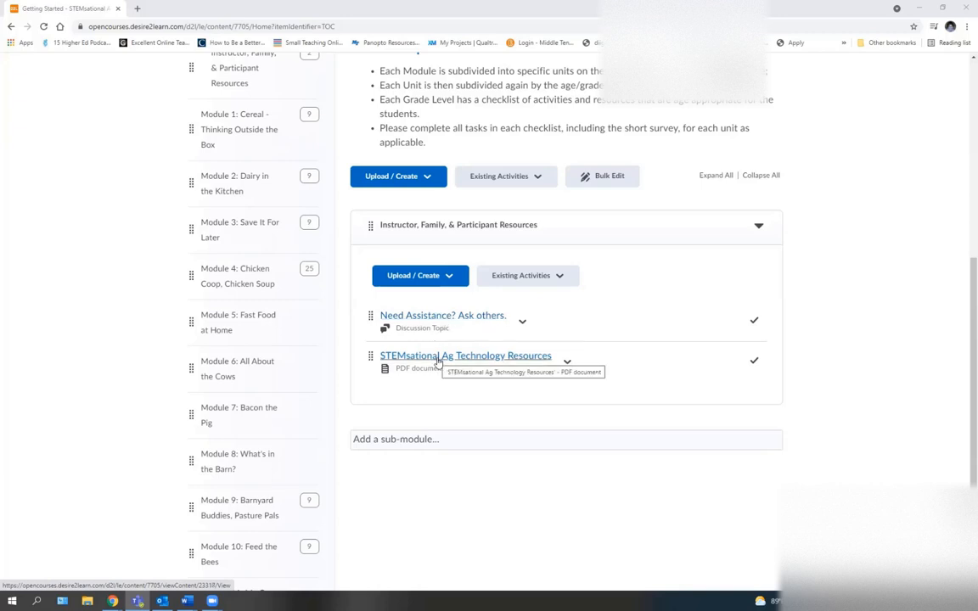
{"action": "mouse_move", "coordinate": [462, 357]}
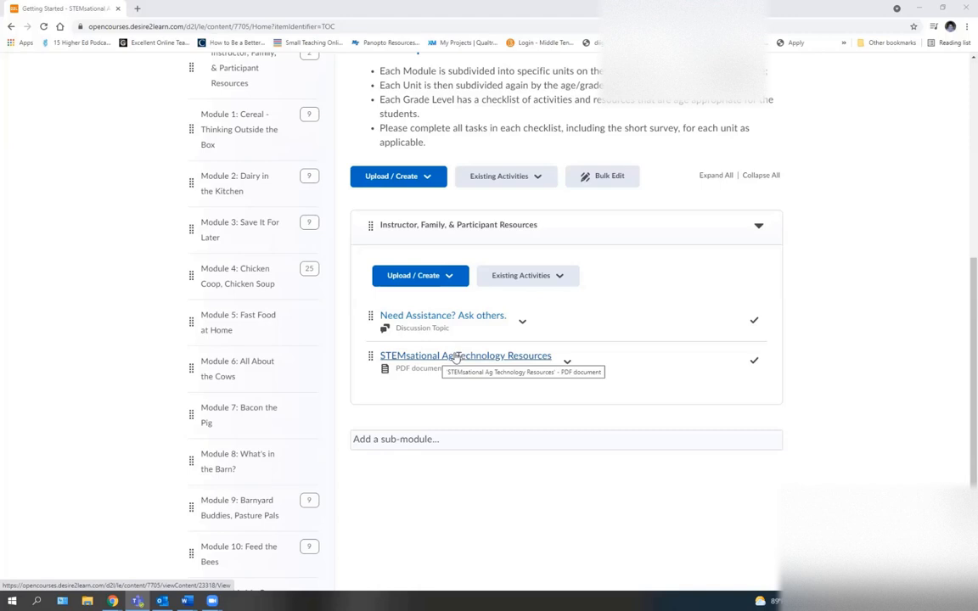
{"action": "left_click", "coordinate": [466, 355]}
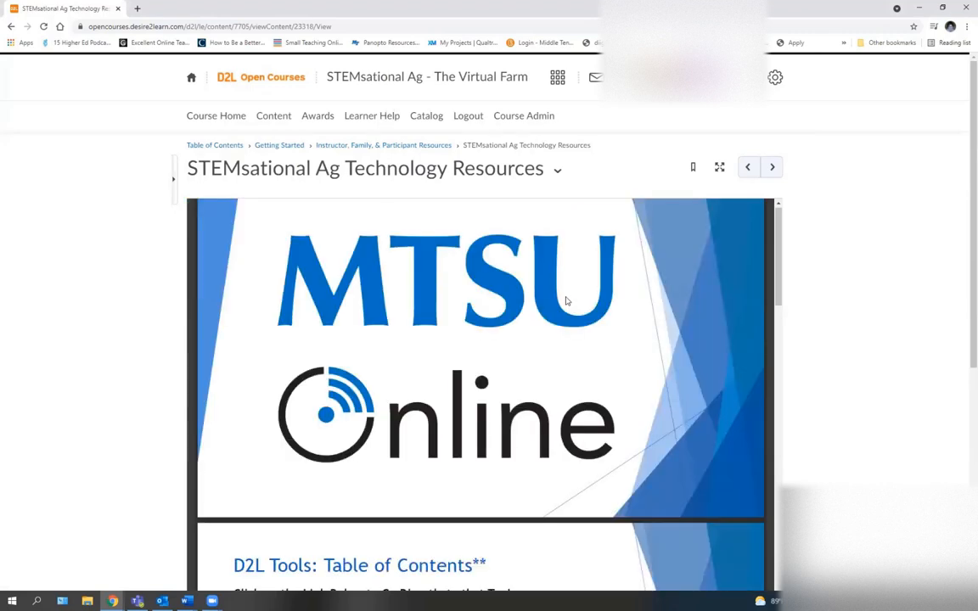
Scroll the Technology Resources PDF to its D2L Tools table of contents listing Checklists and Surveys.
{"action": "scroll", "scroll_direction": "down", "scroll_amount": 3}
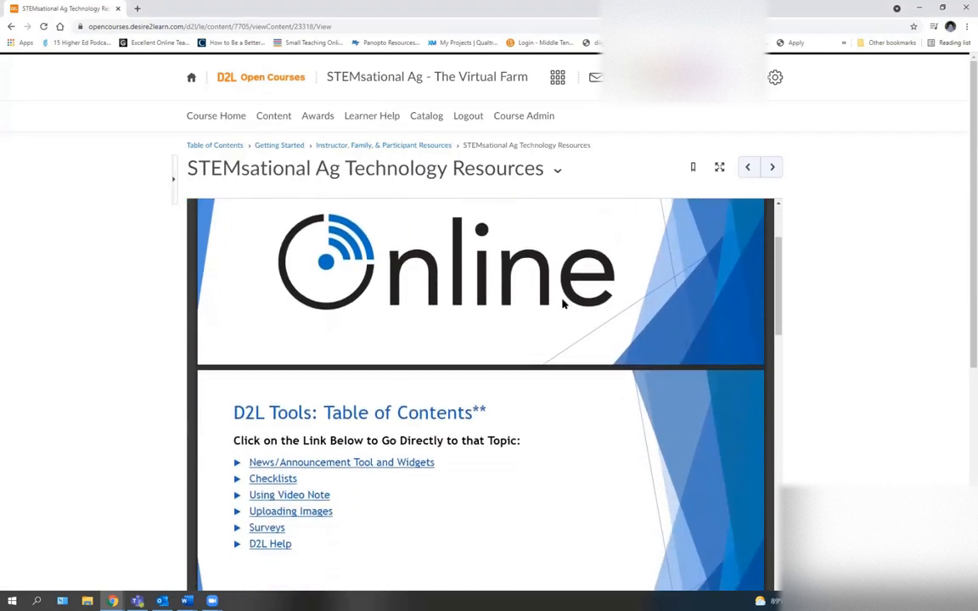
{"action": "mouse_move", "coordinate": [534, 306]}
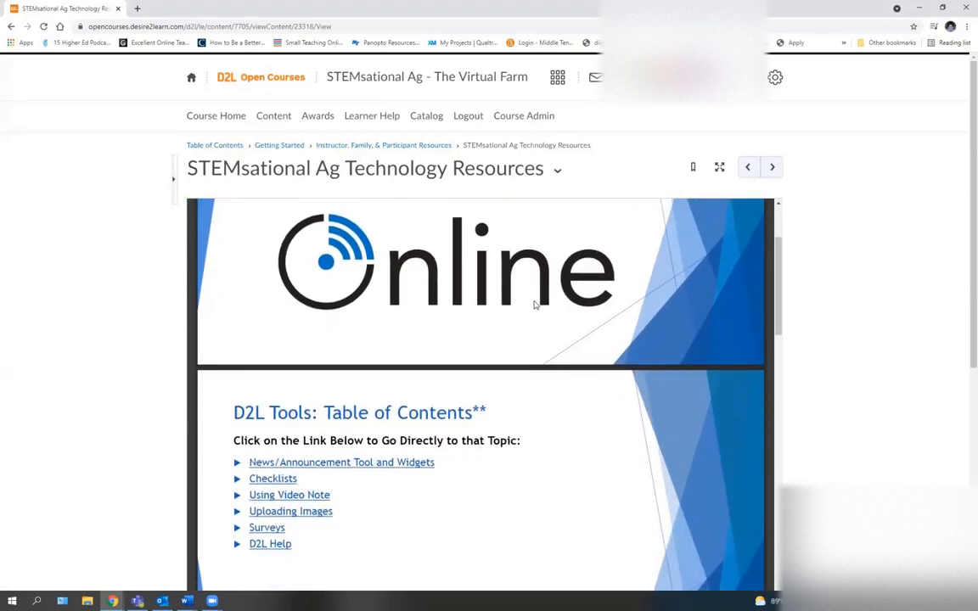
{"action": "scroll", "scroll_direction": "down", "scroll_amount": 3}
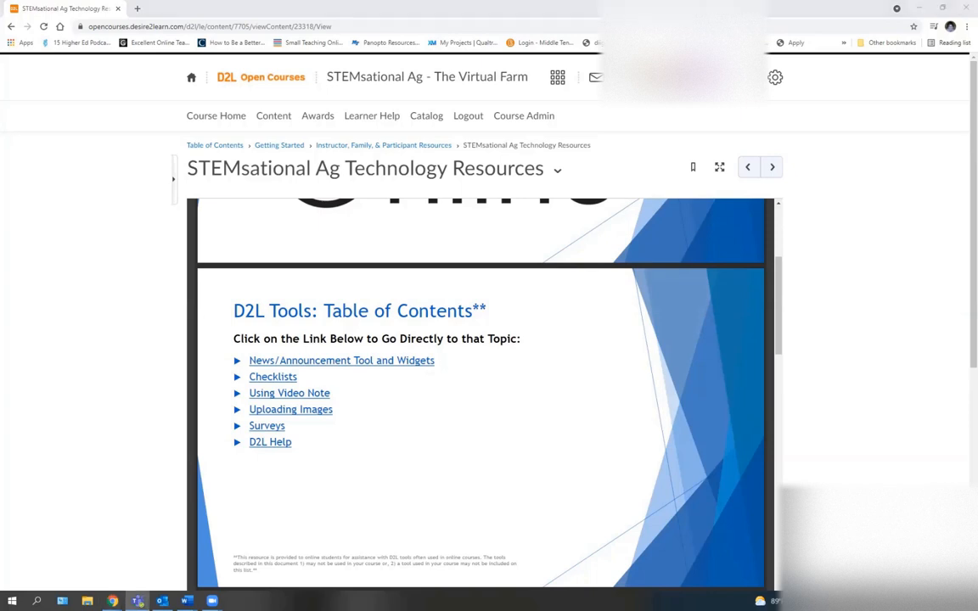
{"action": "mouse_move", "coordinate": [266, 425]}
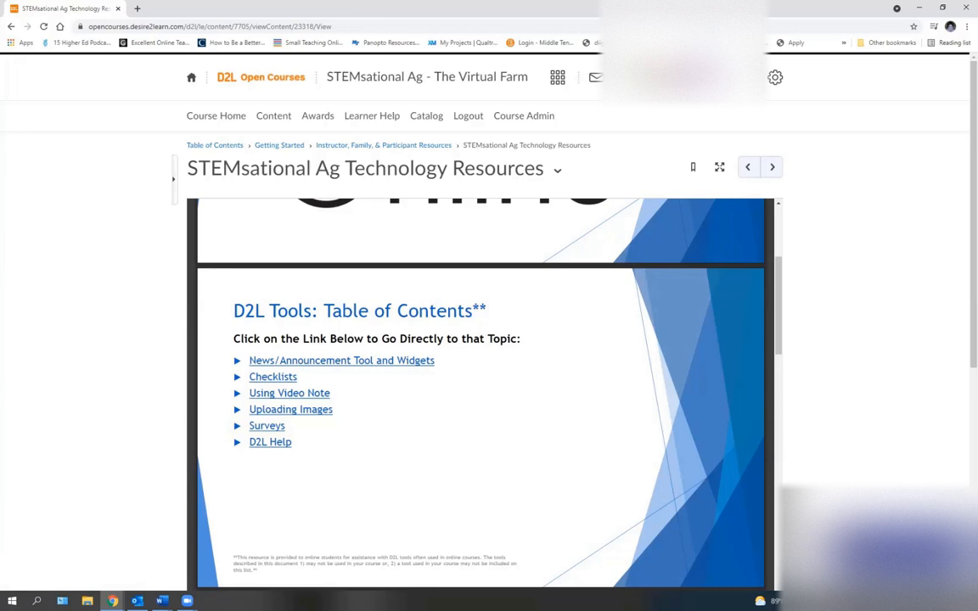
{"action": "mouse_move", "coordinate": [541, 190]}
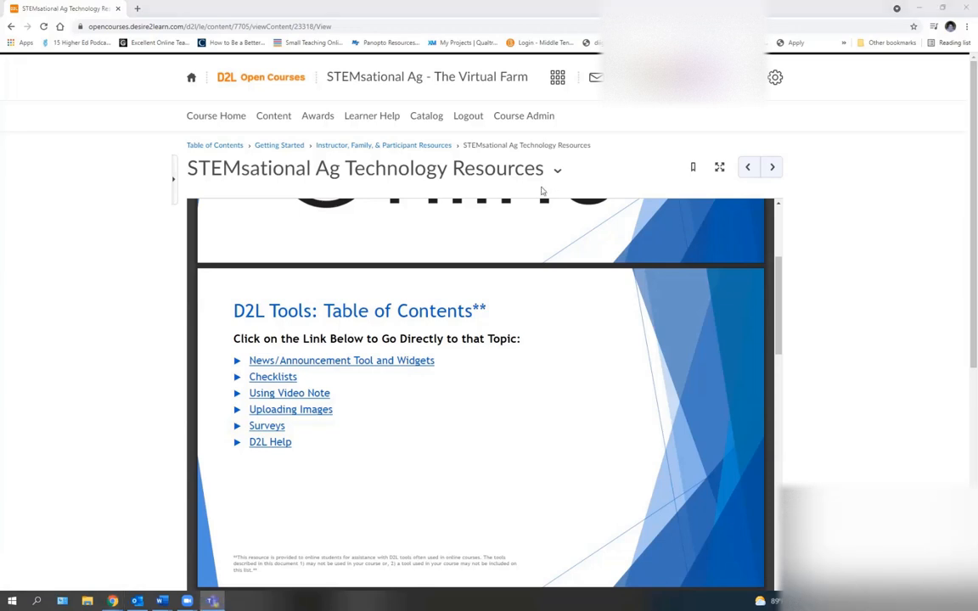
{"action": "mouse_move", "coordinate": [583, 424]}
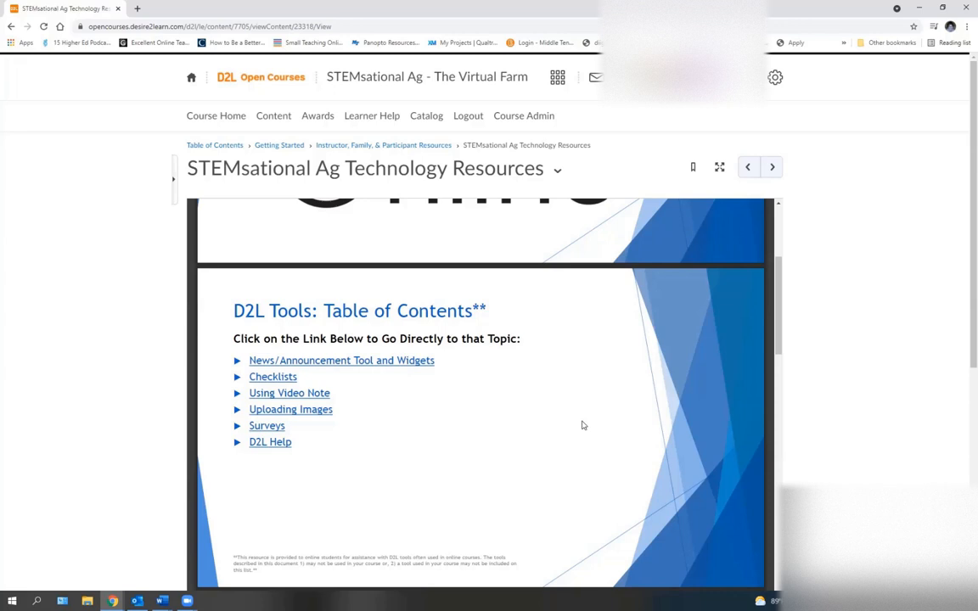
{"action": "mouse_move", "coordinate": [278, 146]}
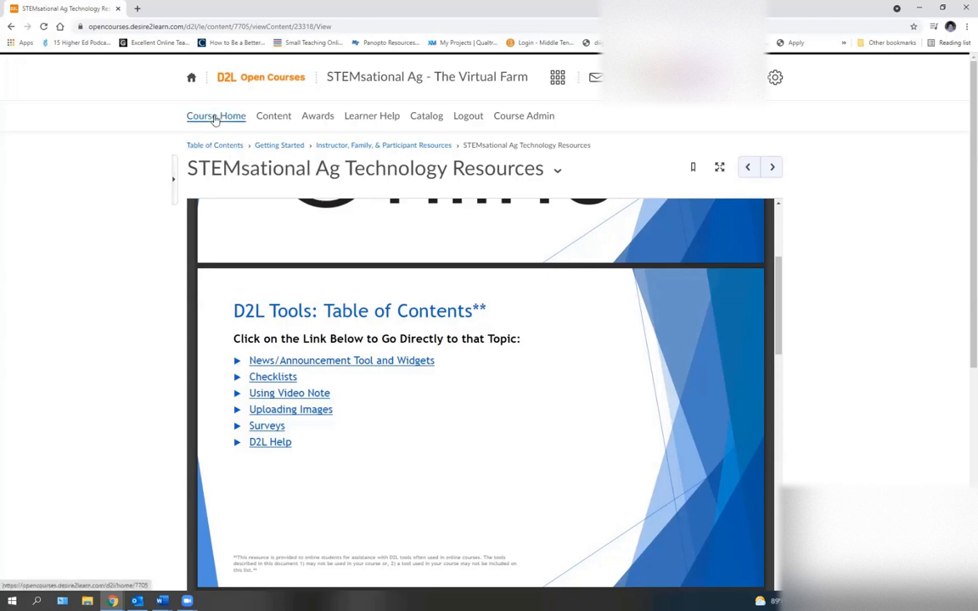
Return to Course Home and scroll the welcome announcement to its technology assistance and support contact.
{"action": "left_click", "coordinate": [216, 115]}
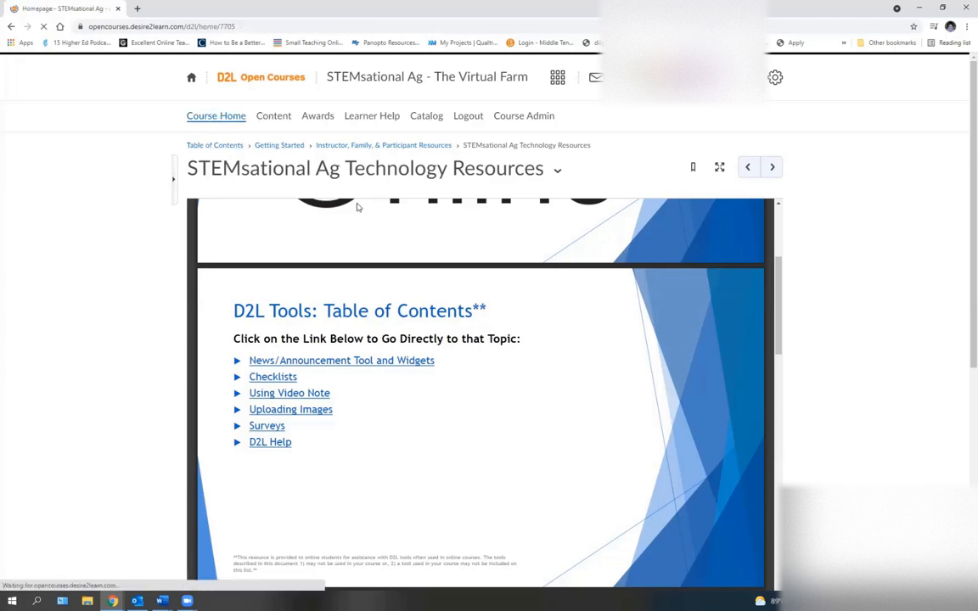
{"action": "left_click", "coordinate": [216, 115]}
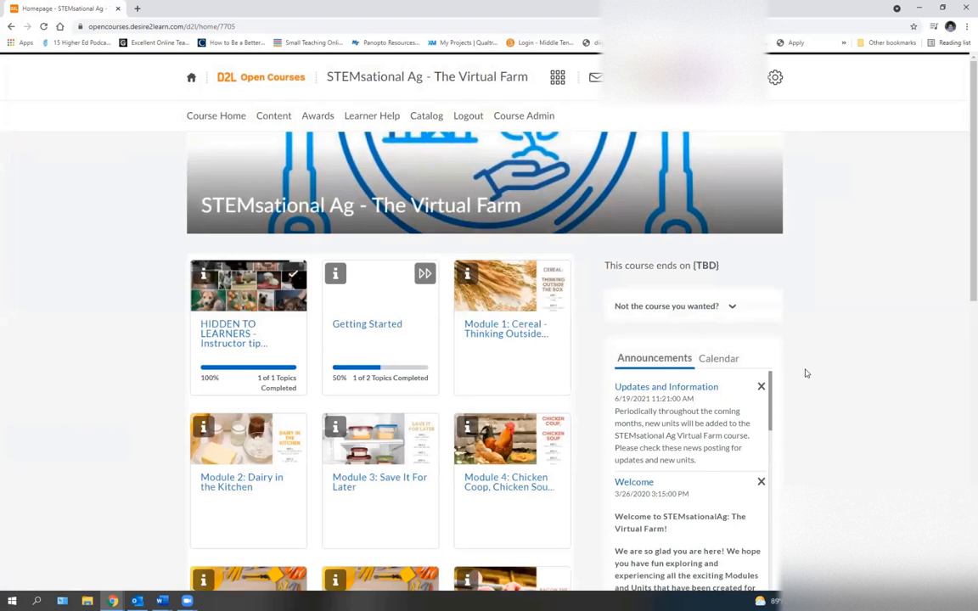
{"action": "scroll", "scroll_direction": "down", "scroll_amount": 3}
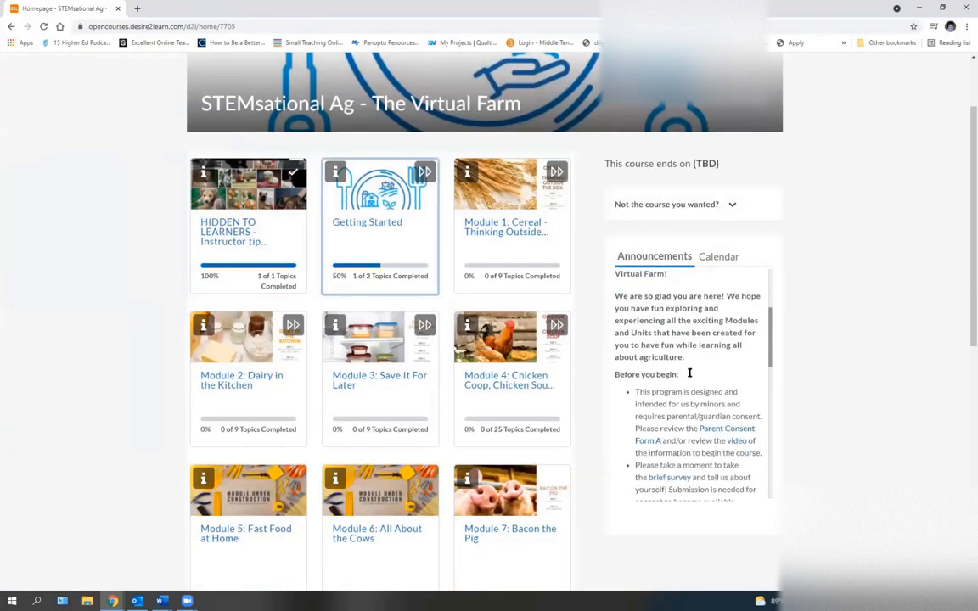
{"action": "scroll", "scroll_direction": "down", "scroll_amount": 3}
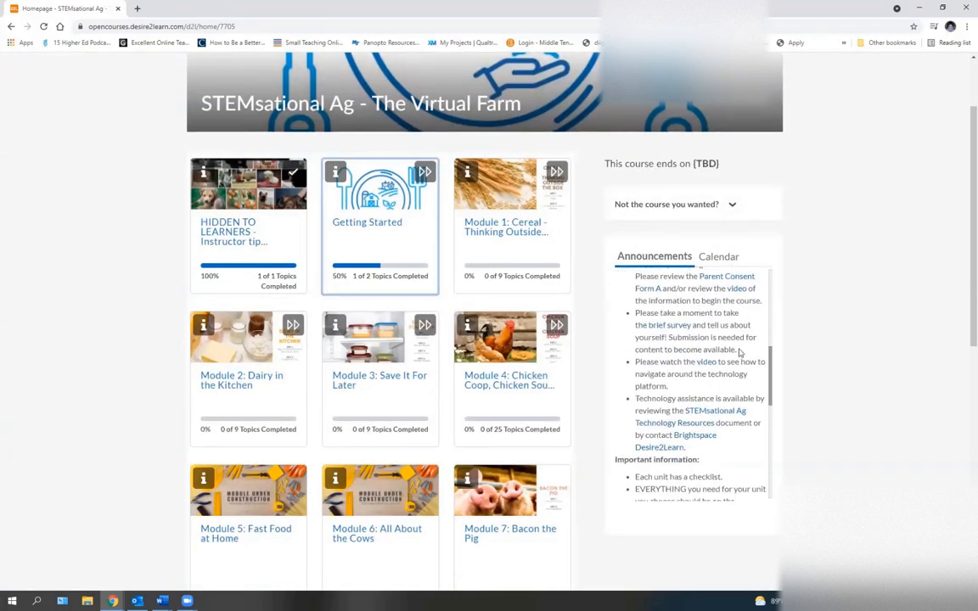
{"action": "mouse_move", "coordinate": [698, 434]}
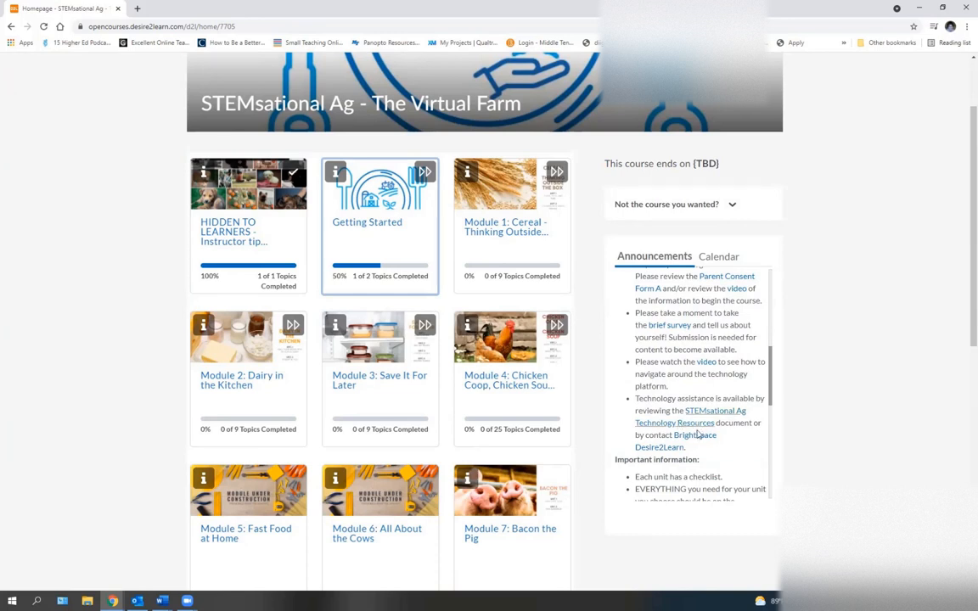
{"action": "mouse_move", "coordinate": [696, 435]}
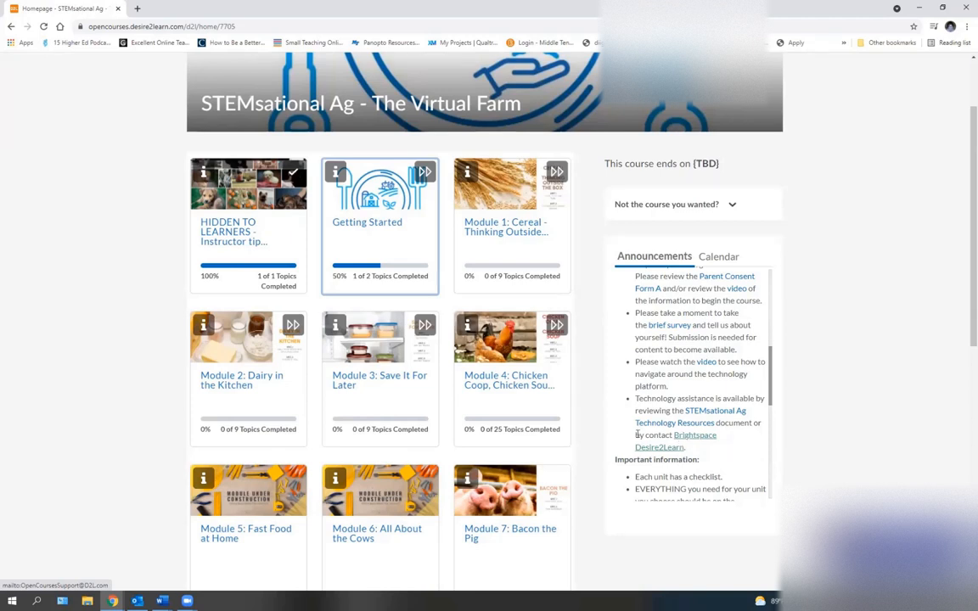
{"action": "mouse_move", "coordinate": [896, 175]}
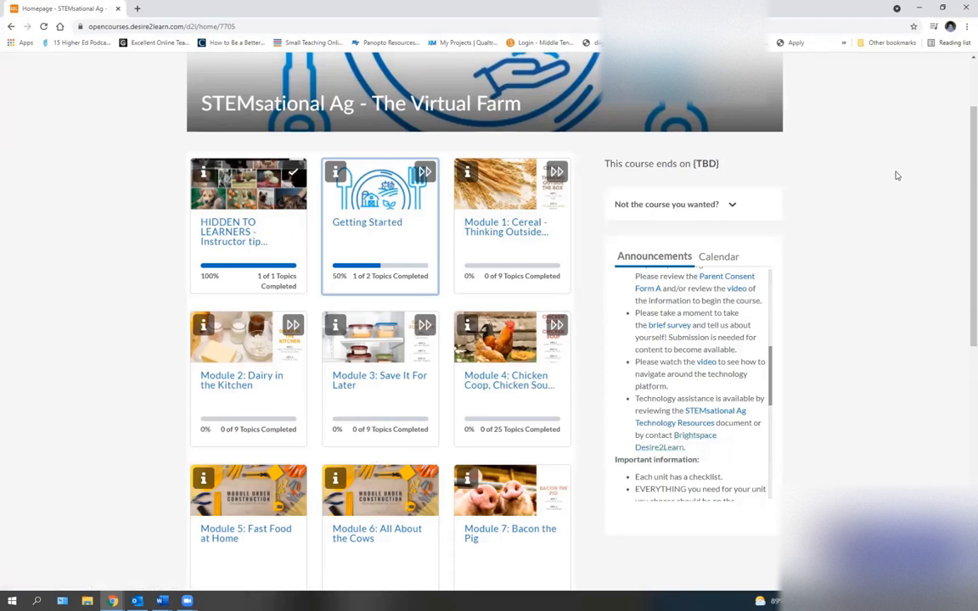